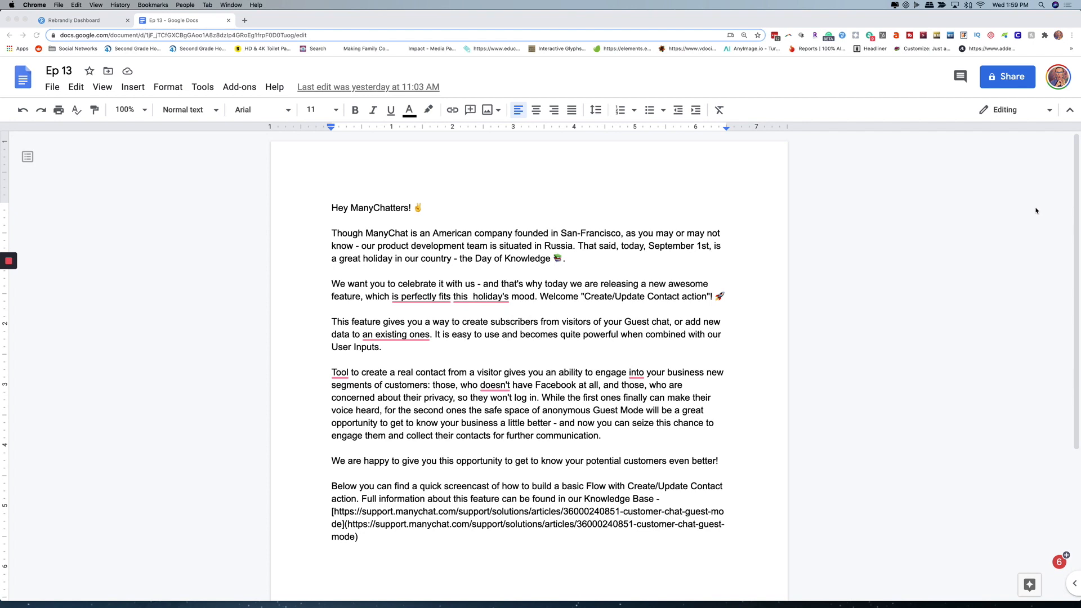
Step: Share the Ep 13 Google Doc so anyone with the link can view, and copy the link
click(198, 35)
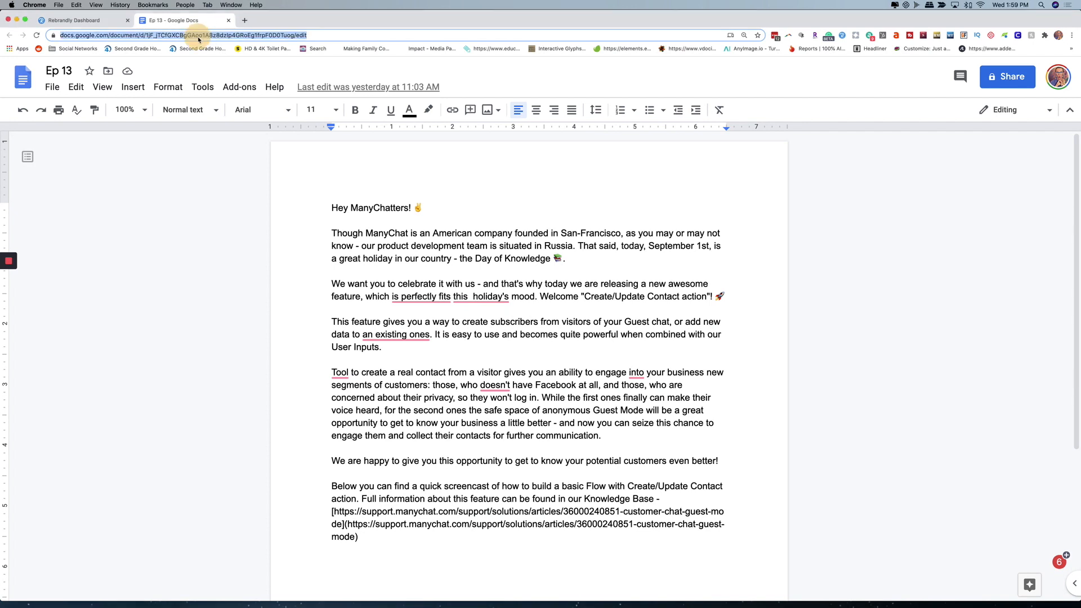
click(1007, 77)
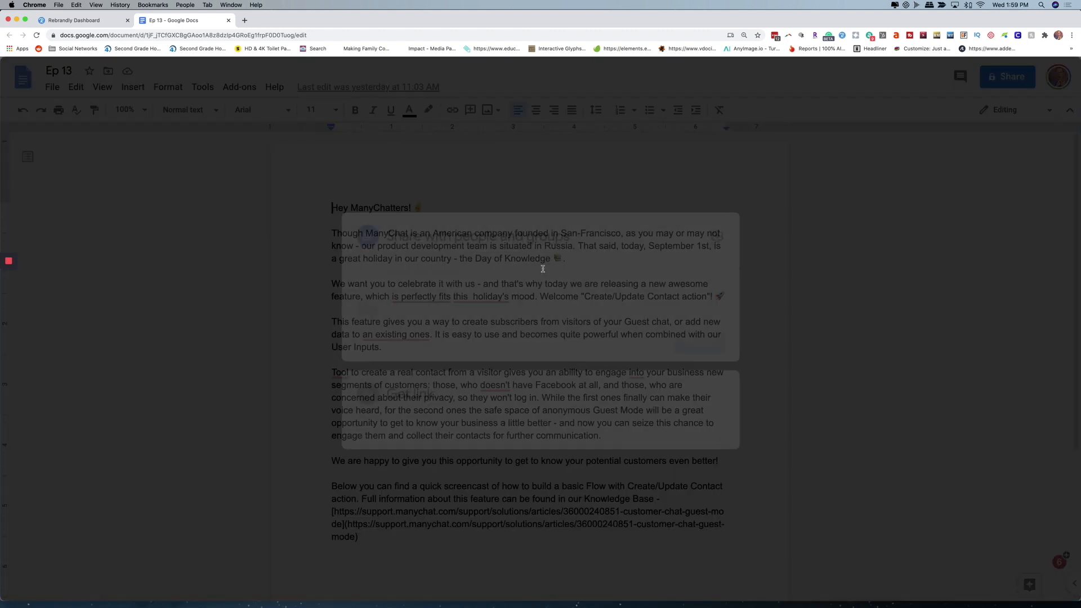
click(1007, 77)
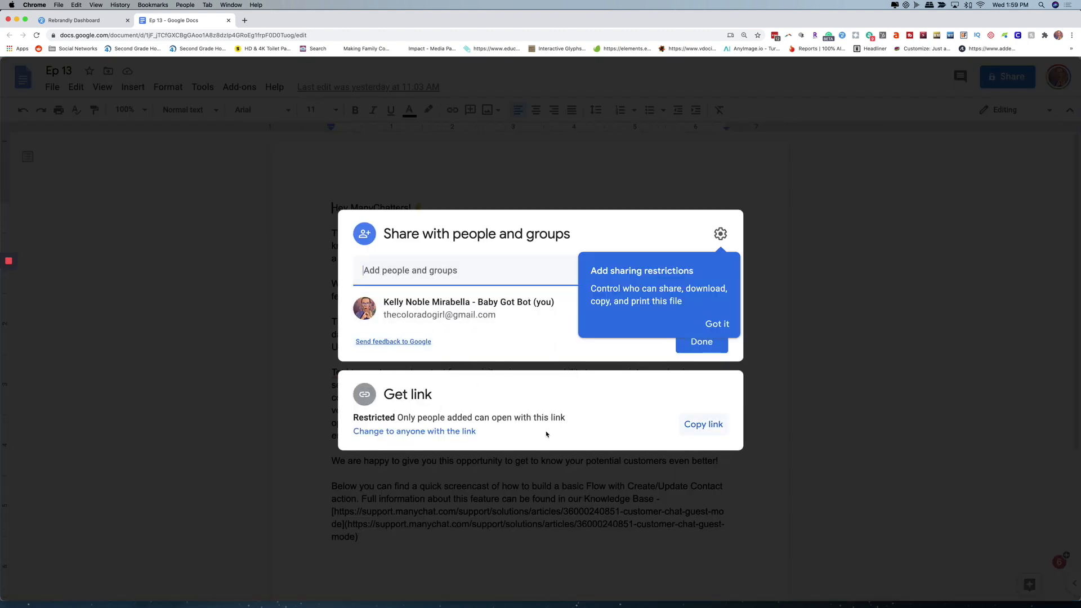
click(414, 432)
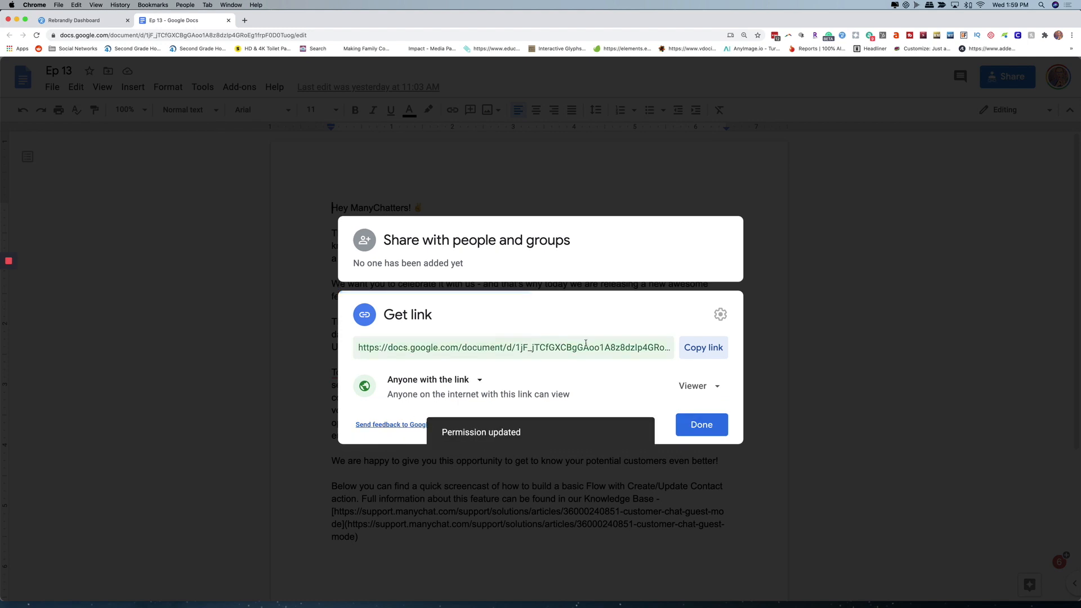
click(703, 348)
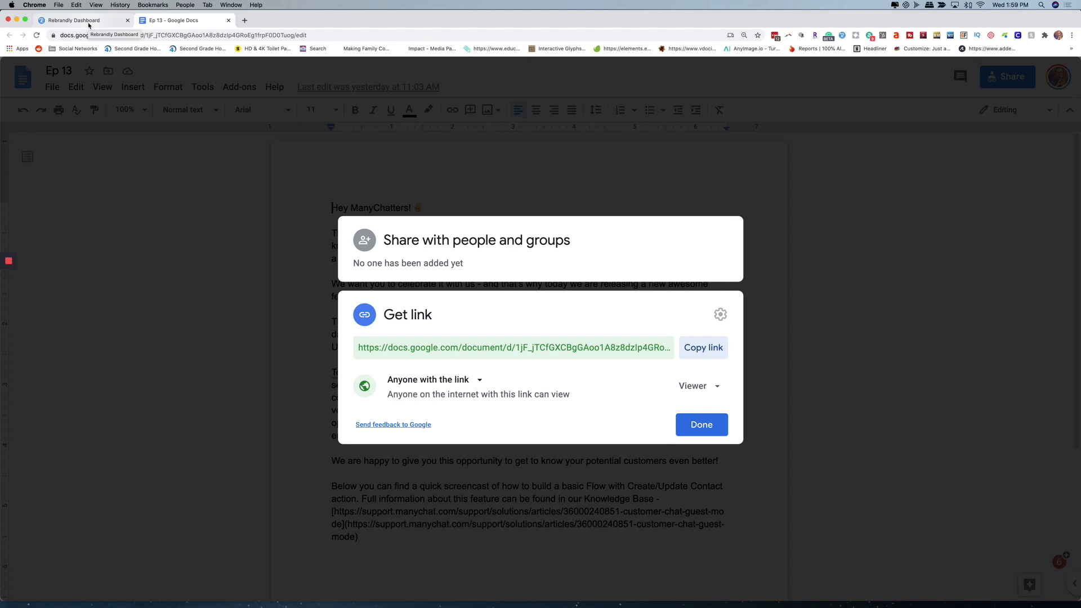
Step: Return to the Rebrandly dashboard and view the list of 423 existing branded links
click(76, 20)
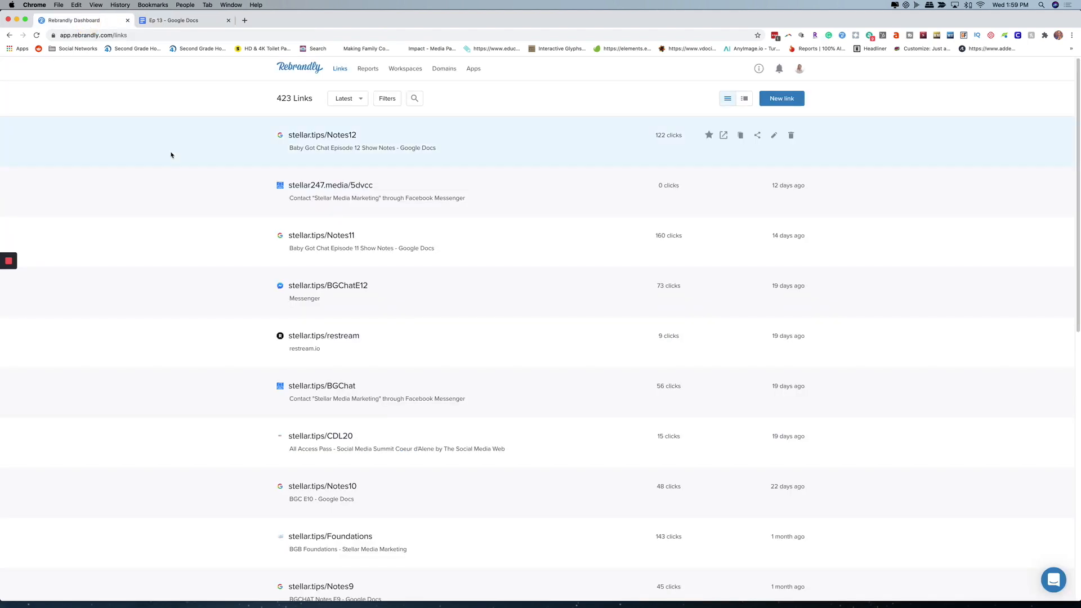
mouse_move(945, 73)
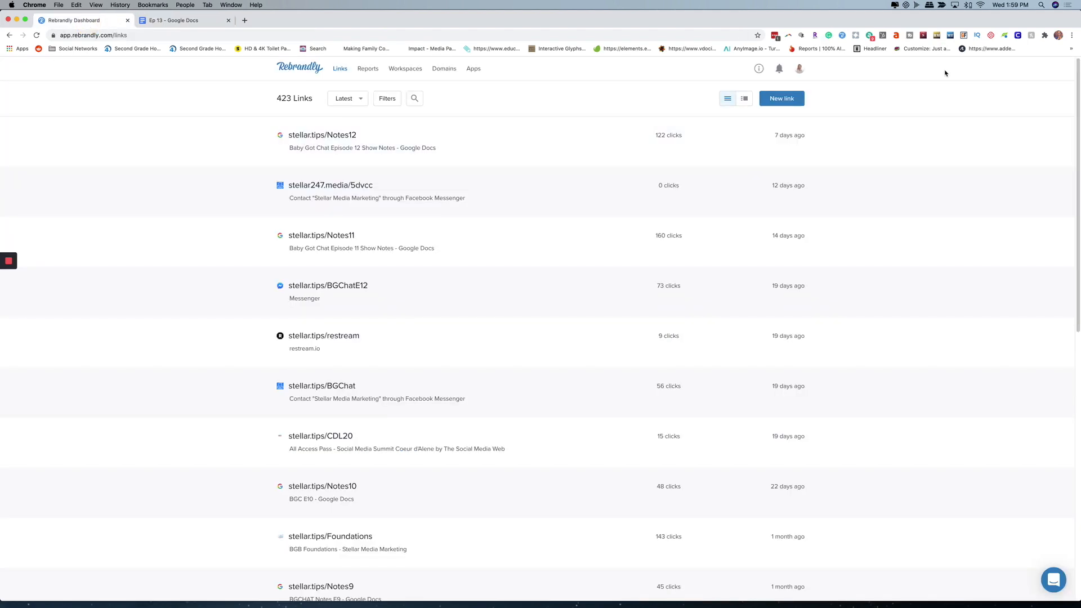
mouse_move(344, 269)
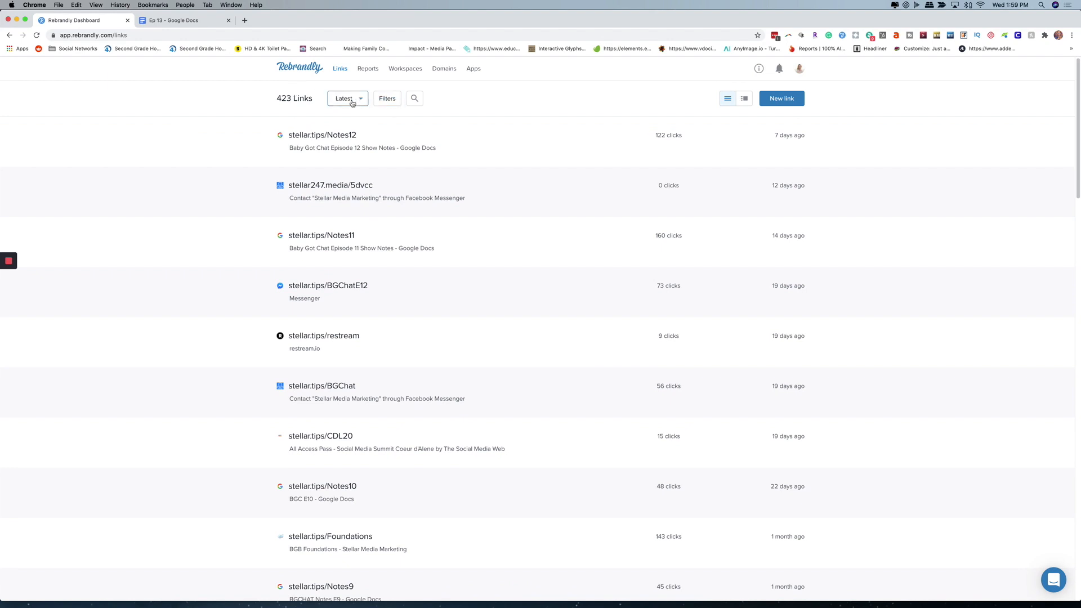
click(347, 98)
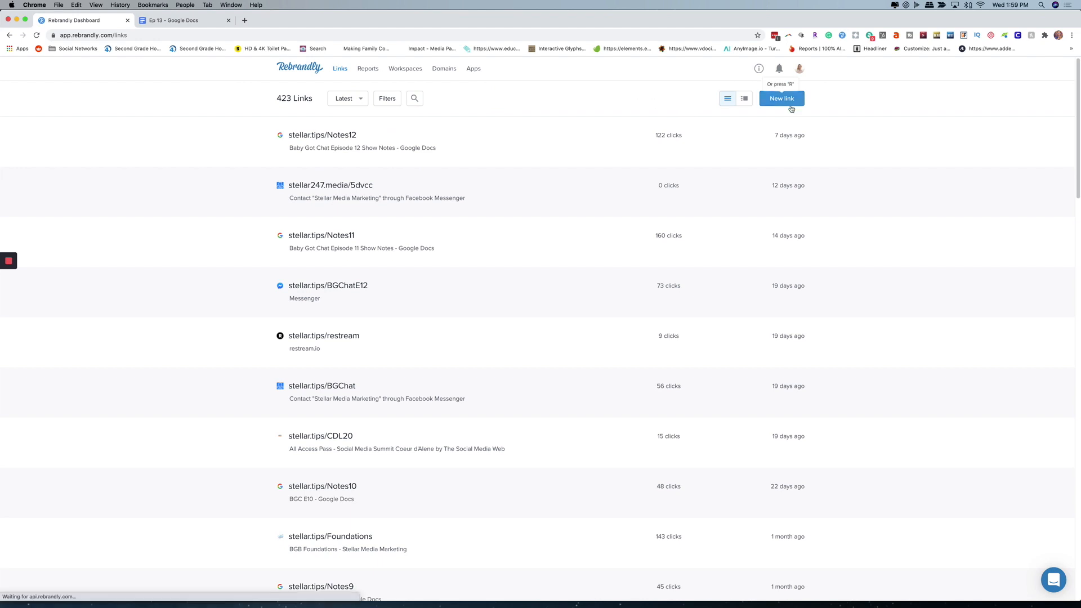
mouse_move(812, 104)
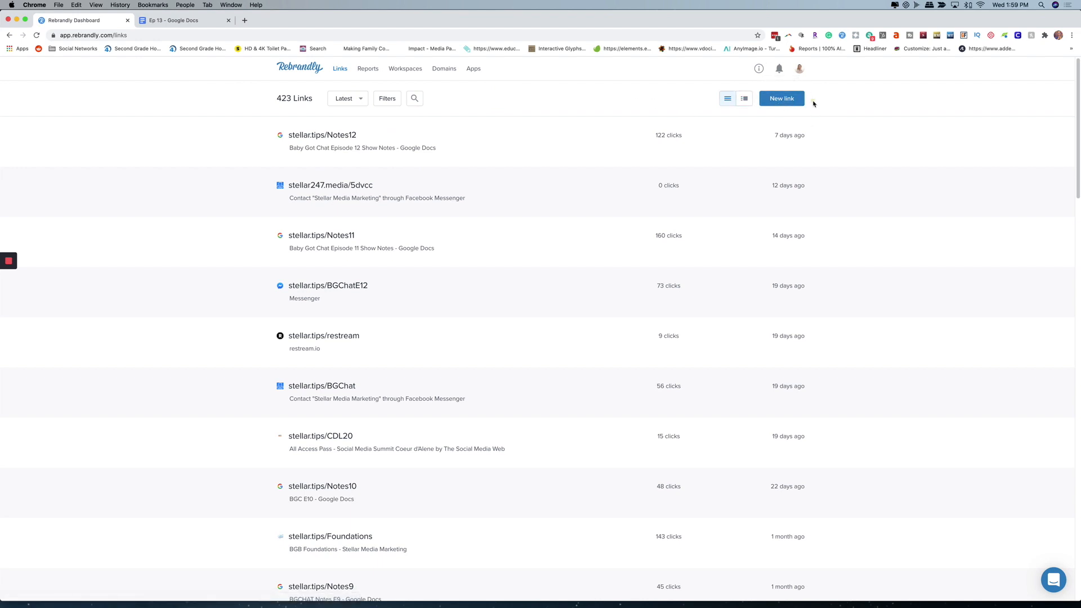
Step: Draft a new link to the Ep 13 doc URL on stellar.tips with slash tag notes13
click(780, 98)
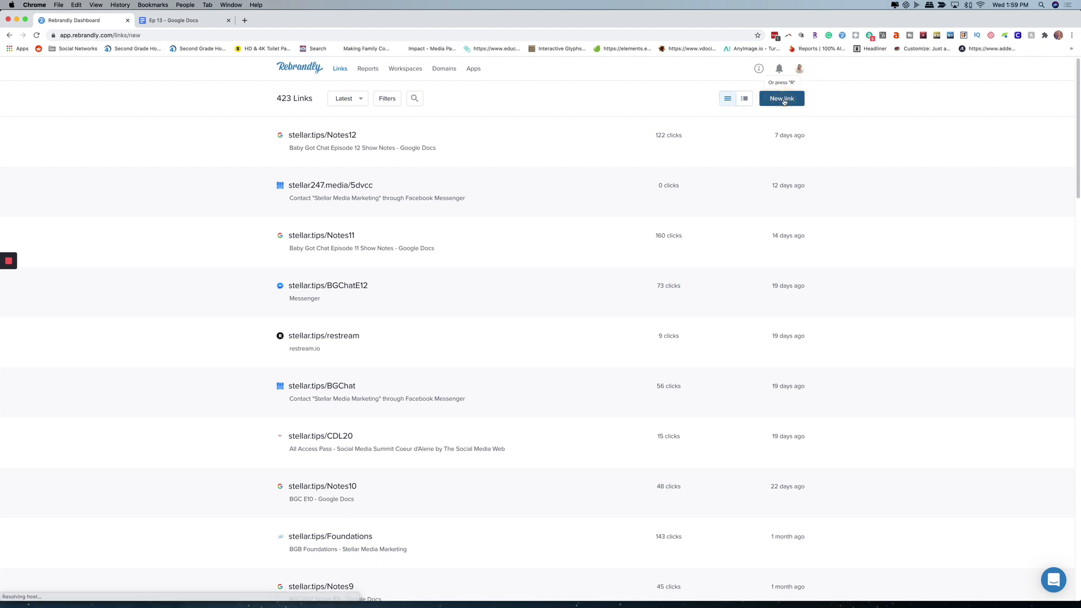
click(782, 98)
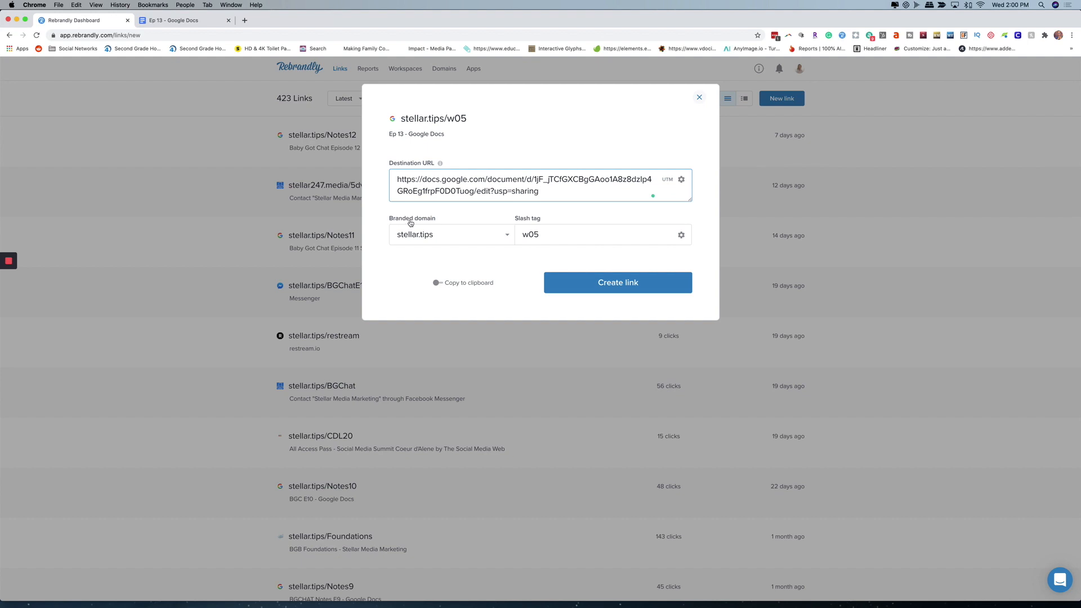
click(450, 234)
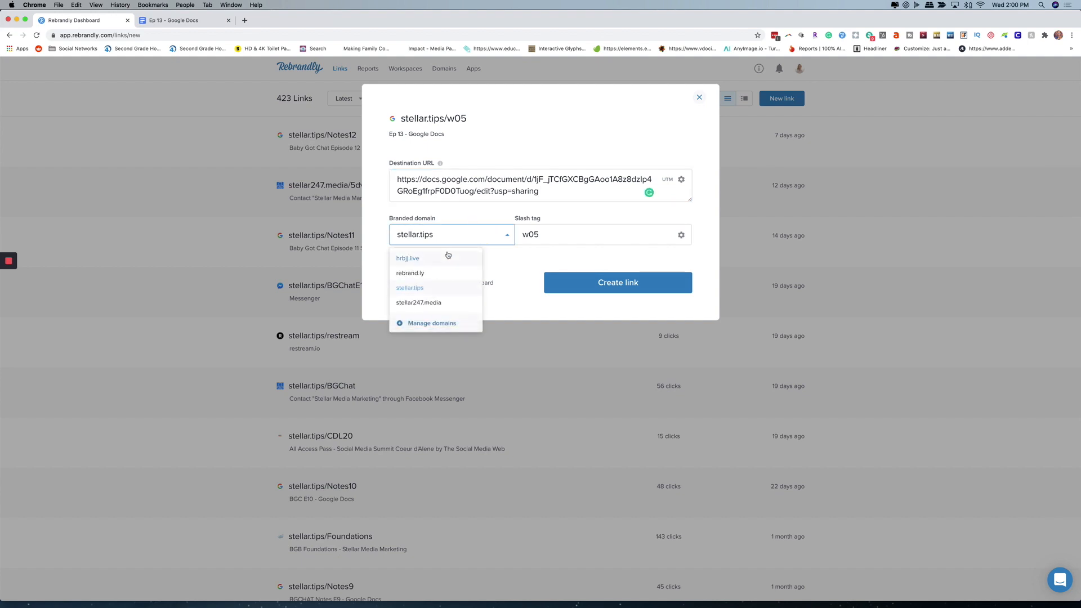
mouse_move(428, 280)
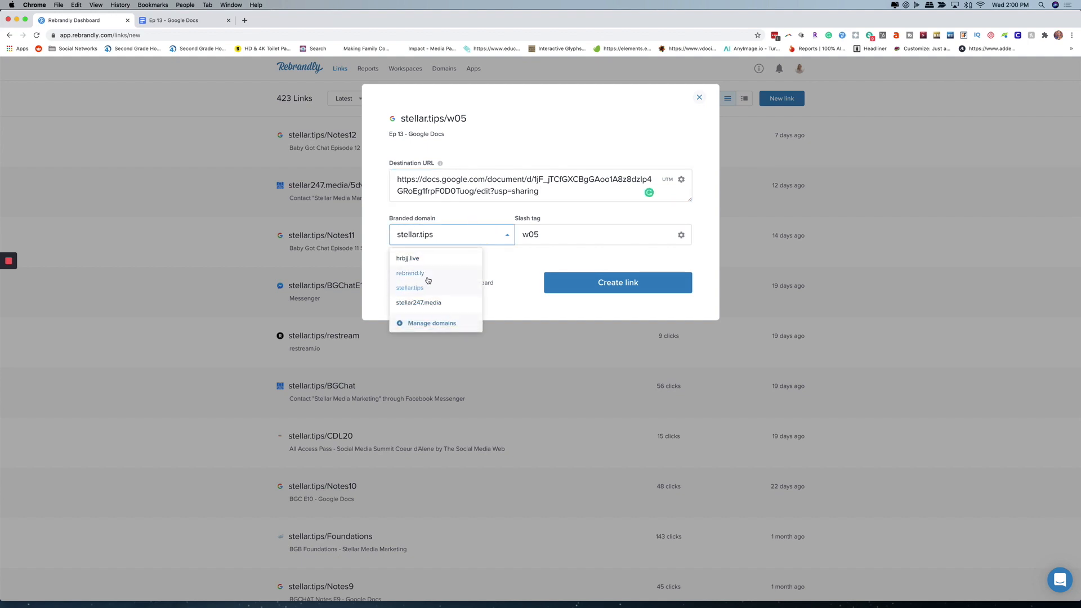
mouse_move(416, 291)
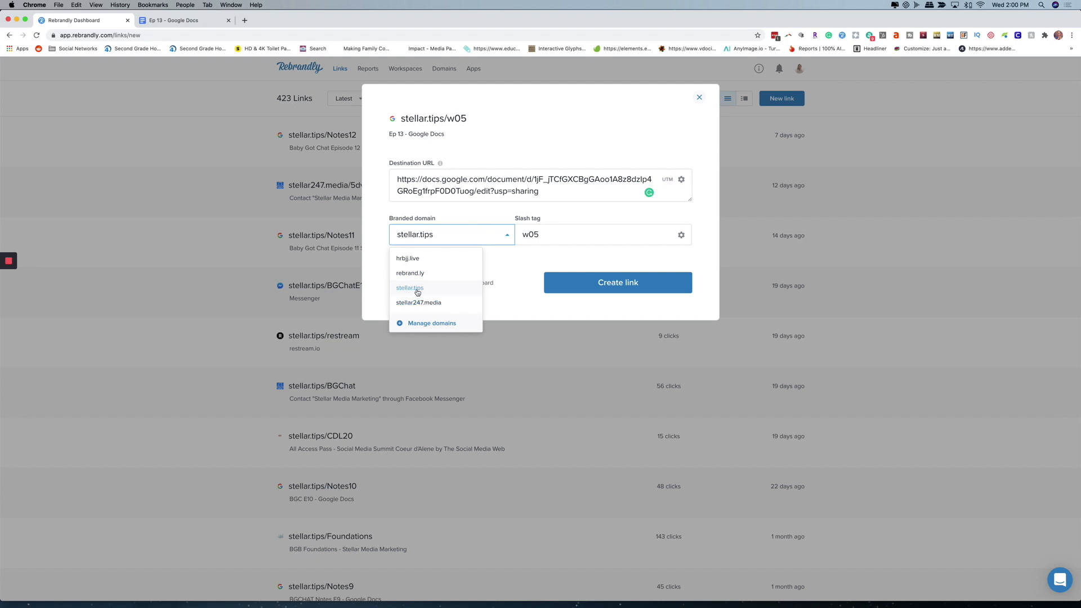
click(410, 287)
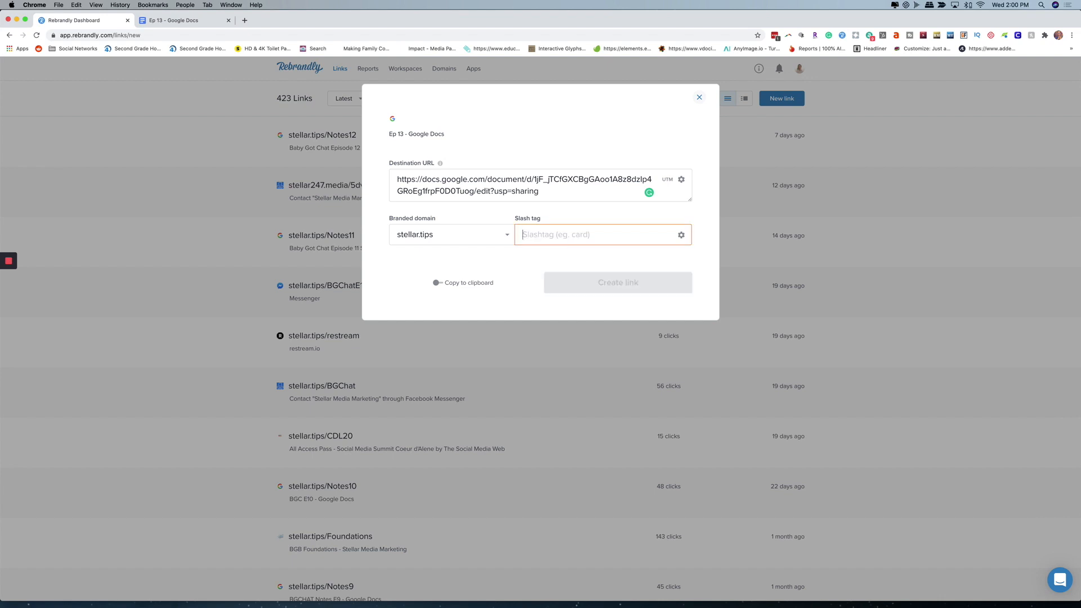
text(nob)
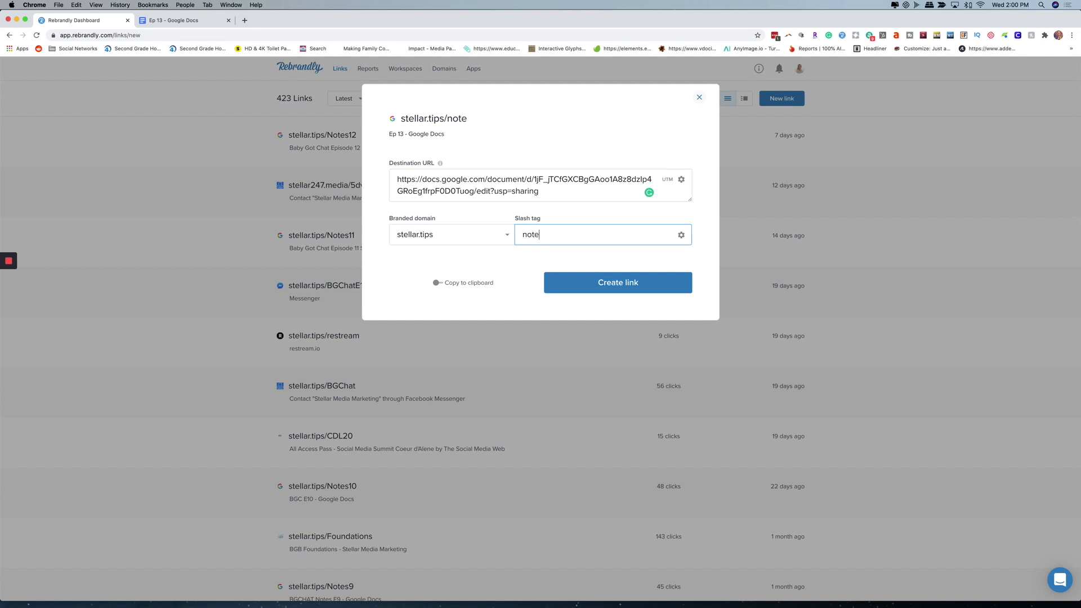
text(s13)
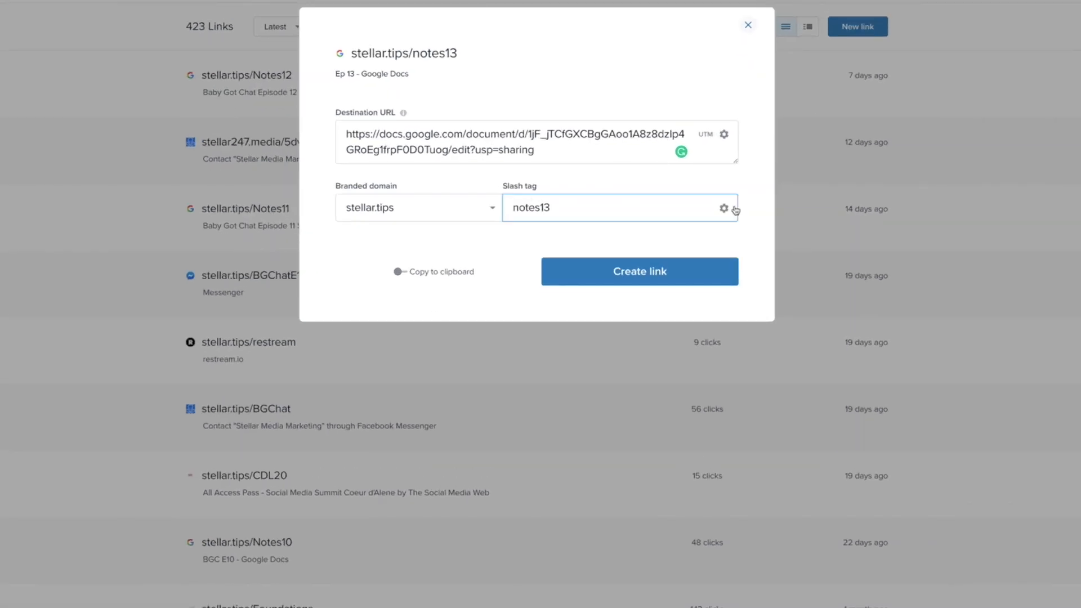
click(723, 208)
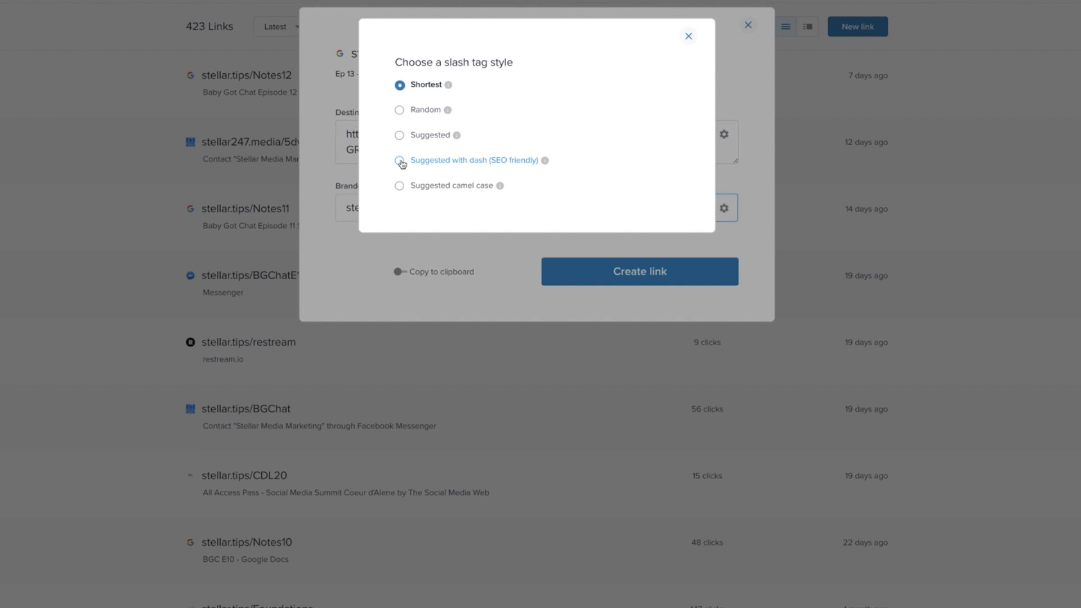
mouse_move(524, 162)
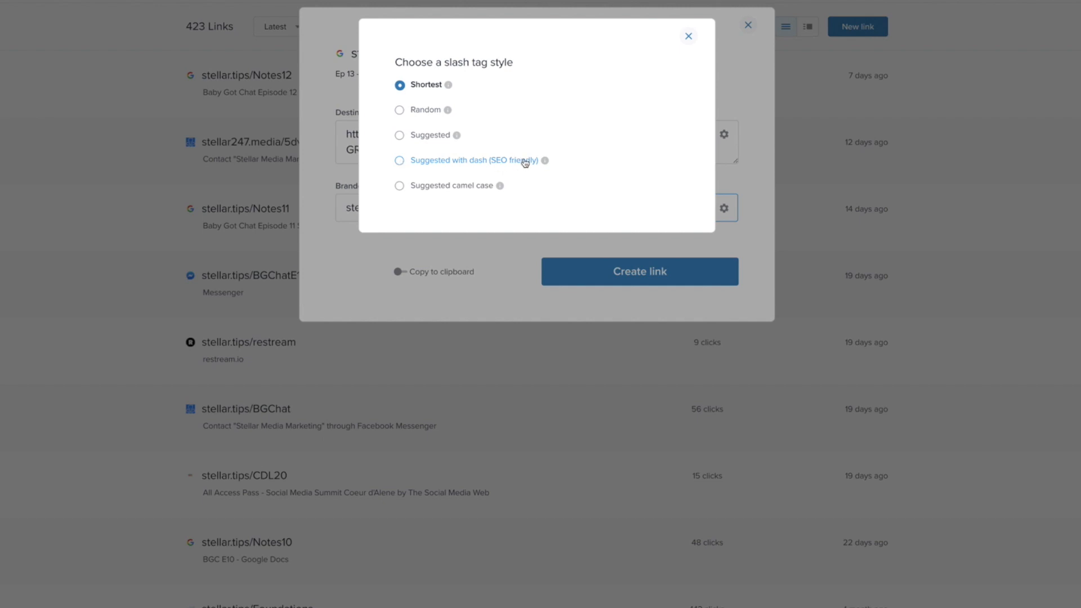
mouse_move(394, 170)
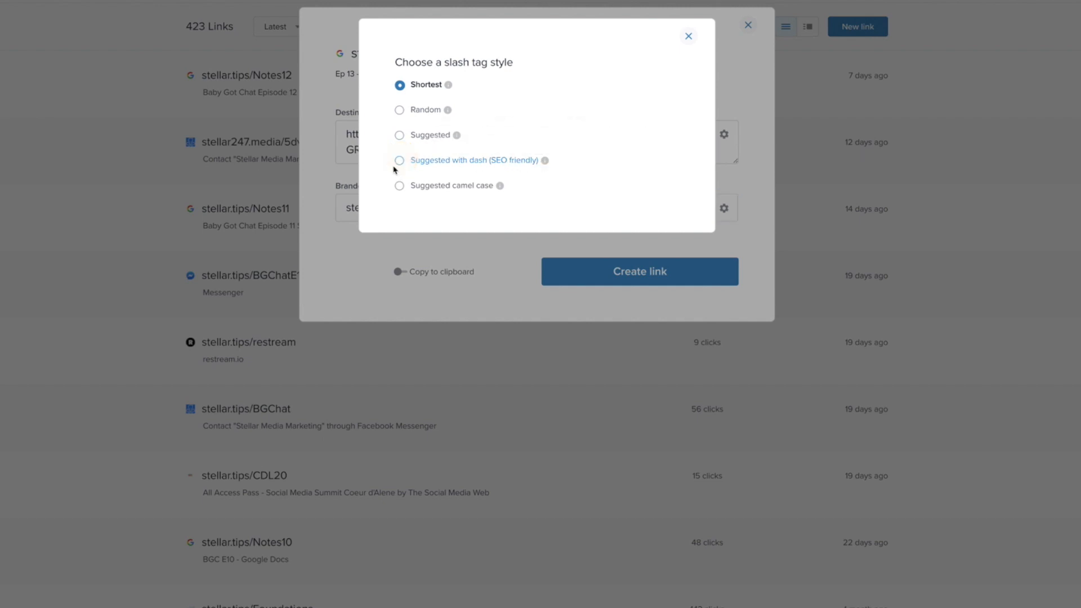
click(399, 160)
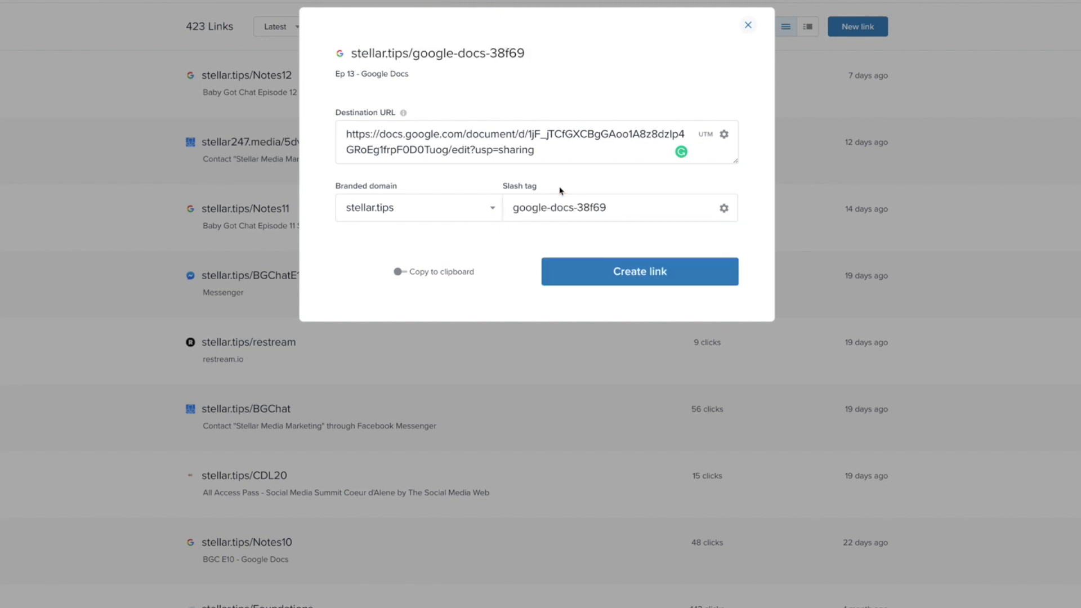
click(617, 207)
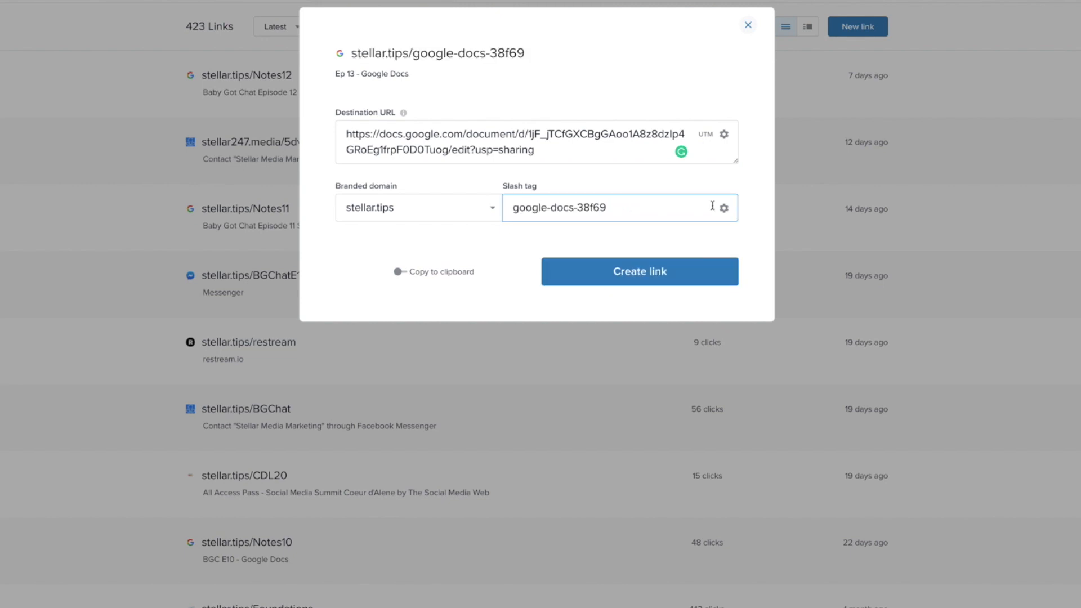
text(no)
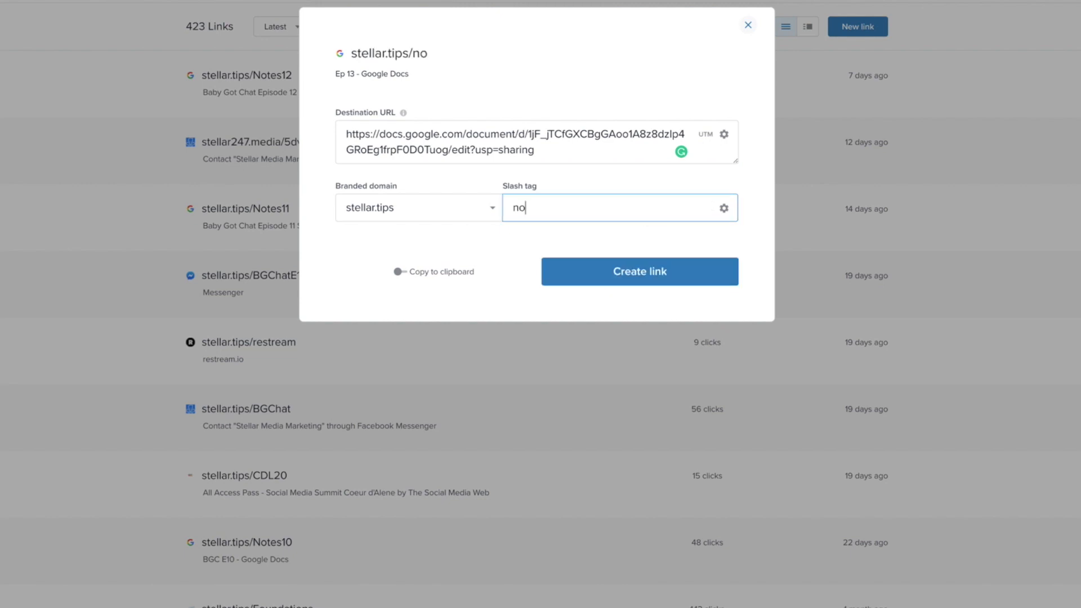
text(notes13)
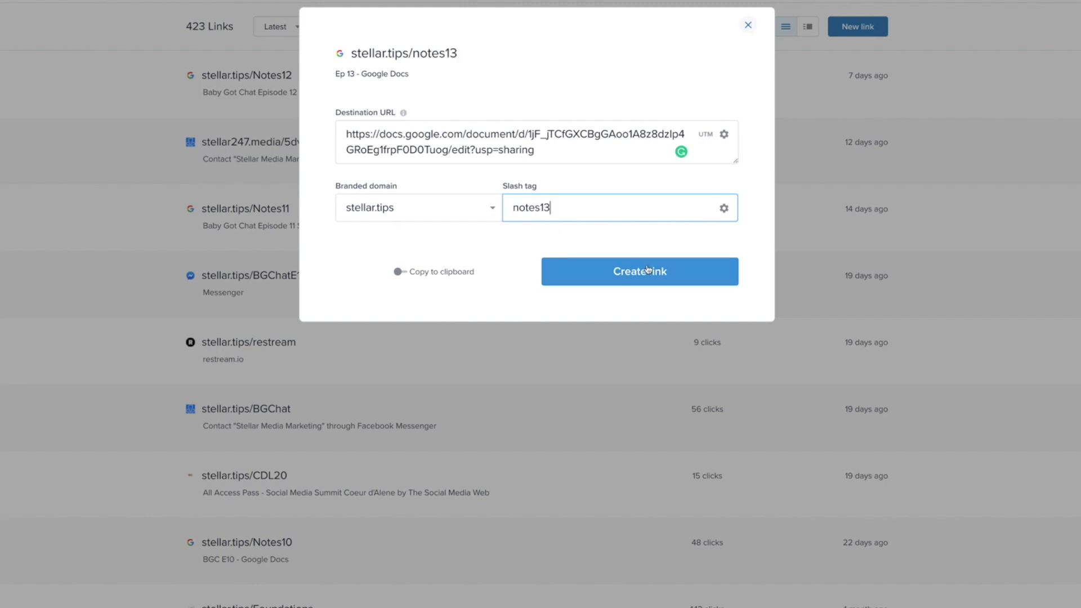
Step: Create stellar.tips/notes13, review its extra options, copy the short link and close its details
click(639, 271)
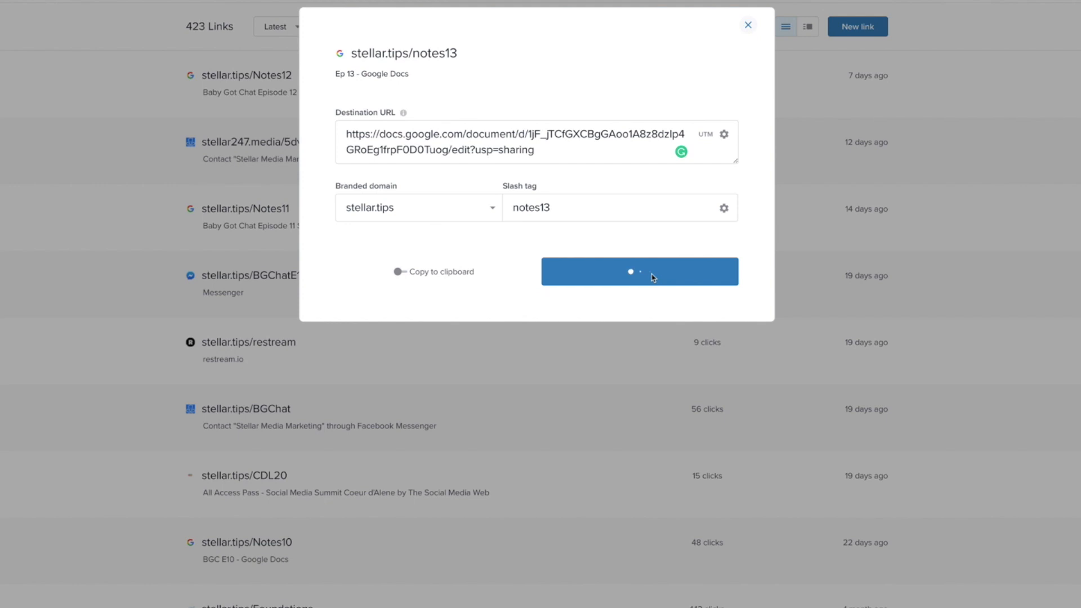
click(639, 271)
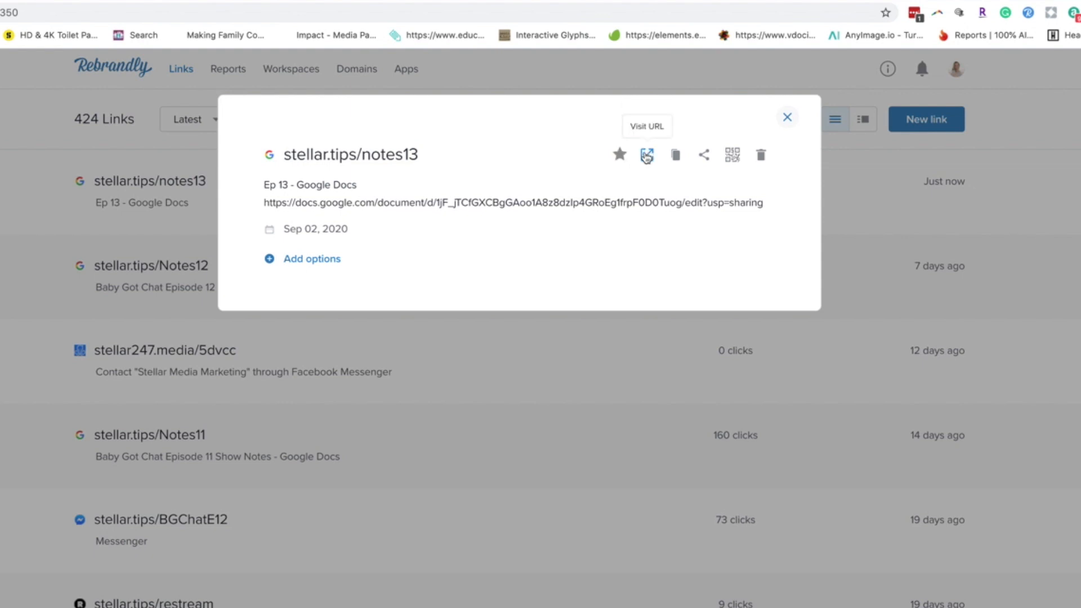
mouse_move(676, 154)
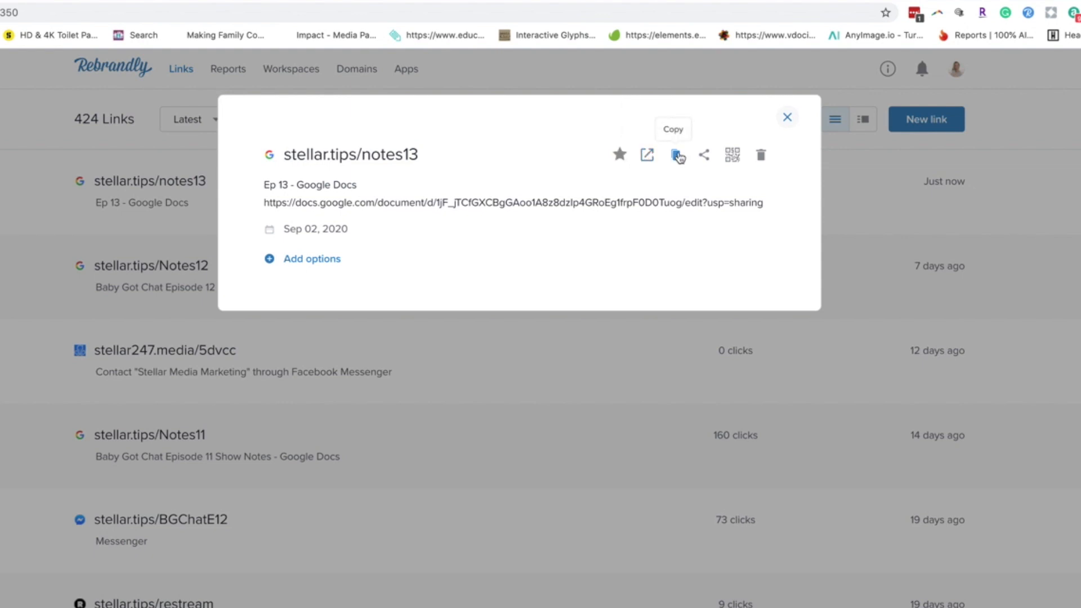
mouse_move(704, 155)
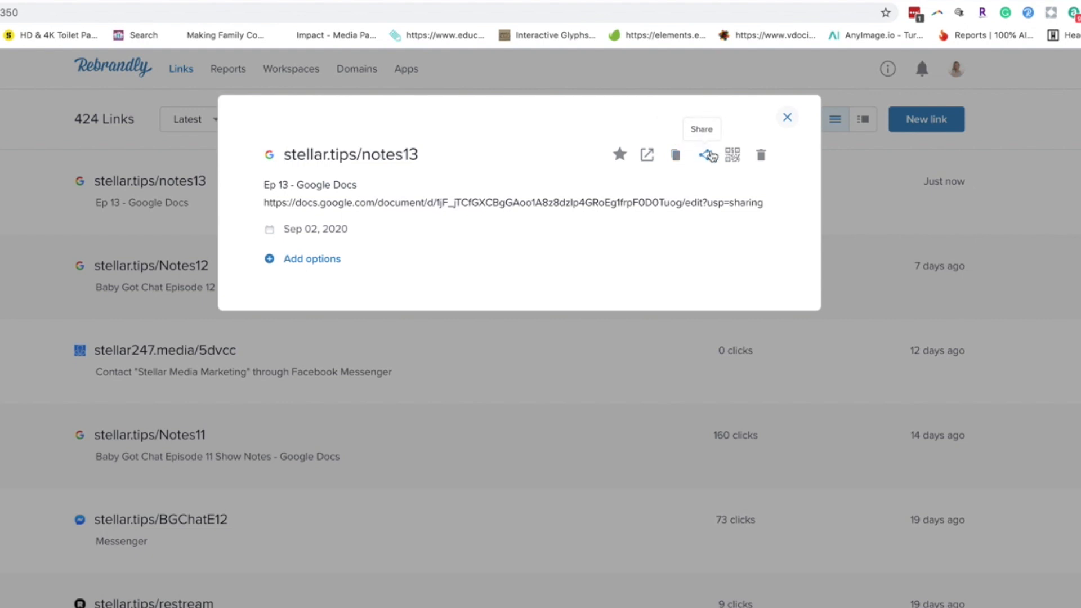
mouse_move(760, 155)
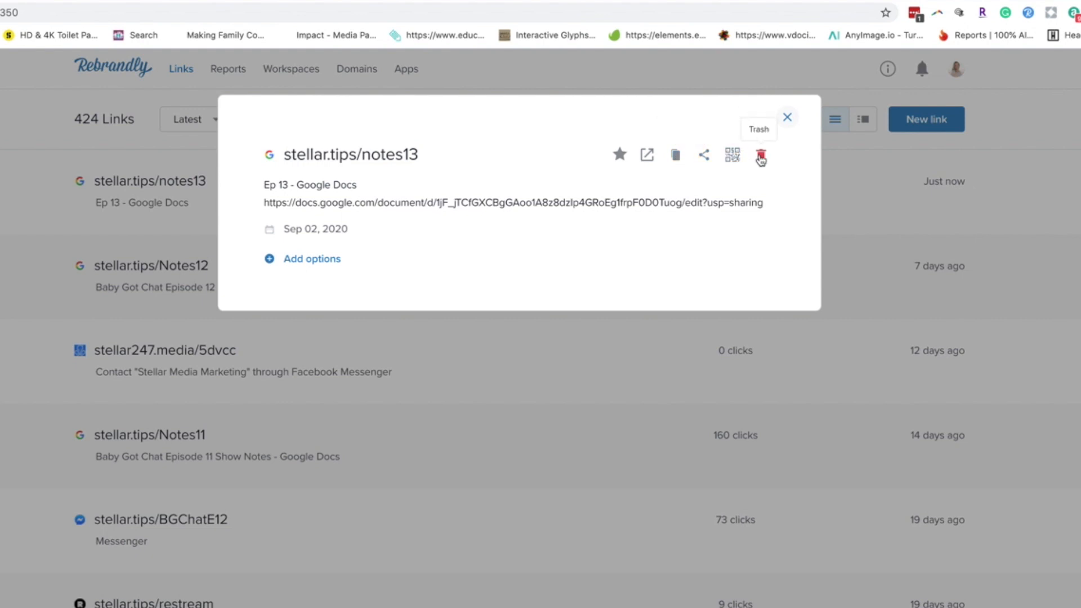
click(312, 259)
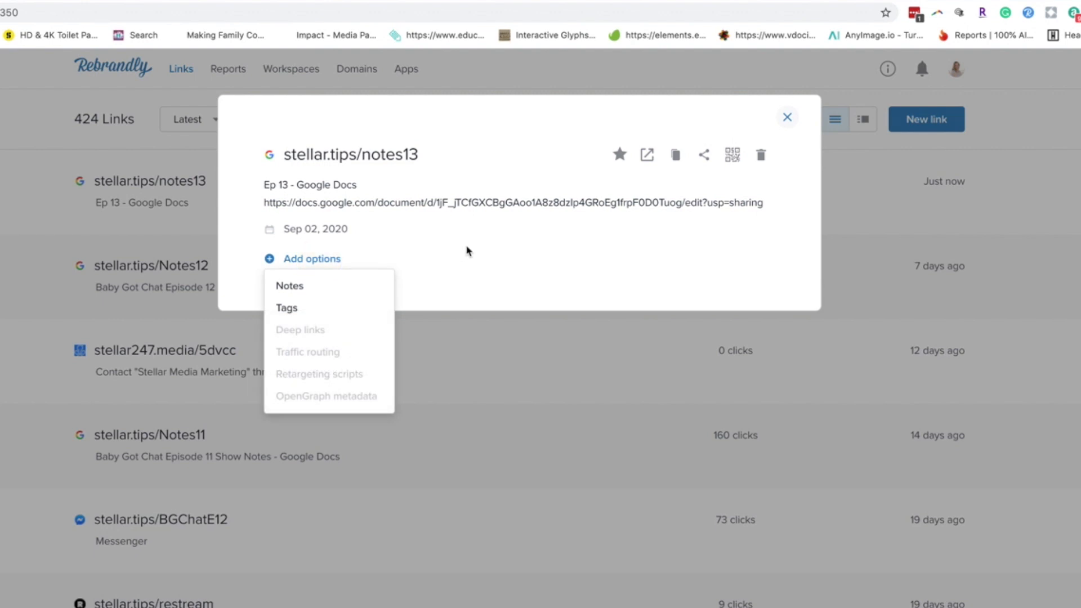
mouse_move(287, 307)
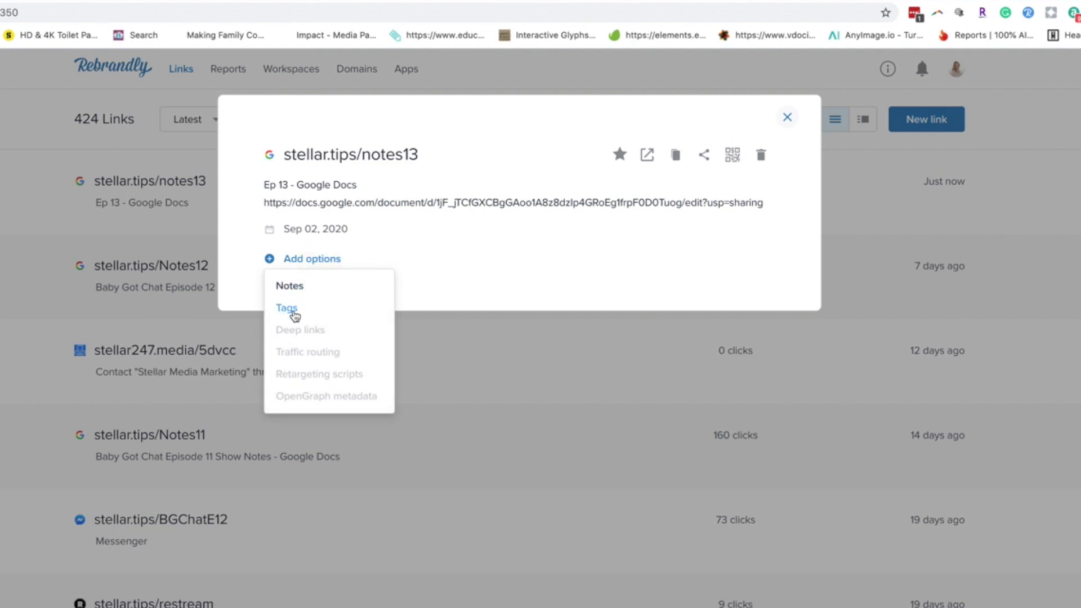
mouse_move(292, 336)
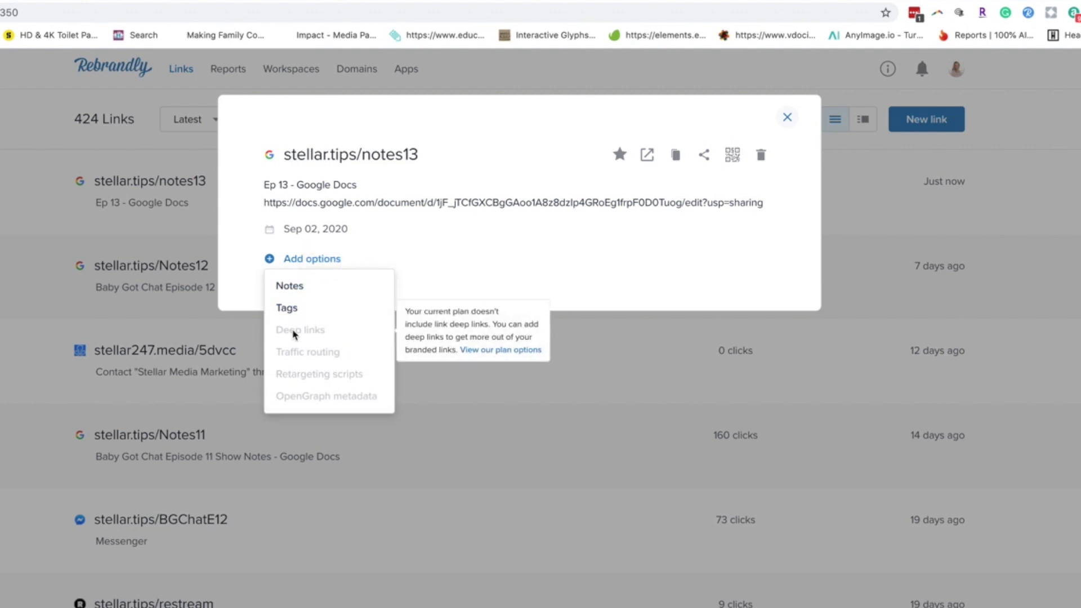
mouse_move(317, 357)
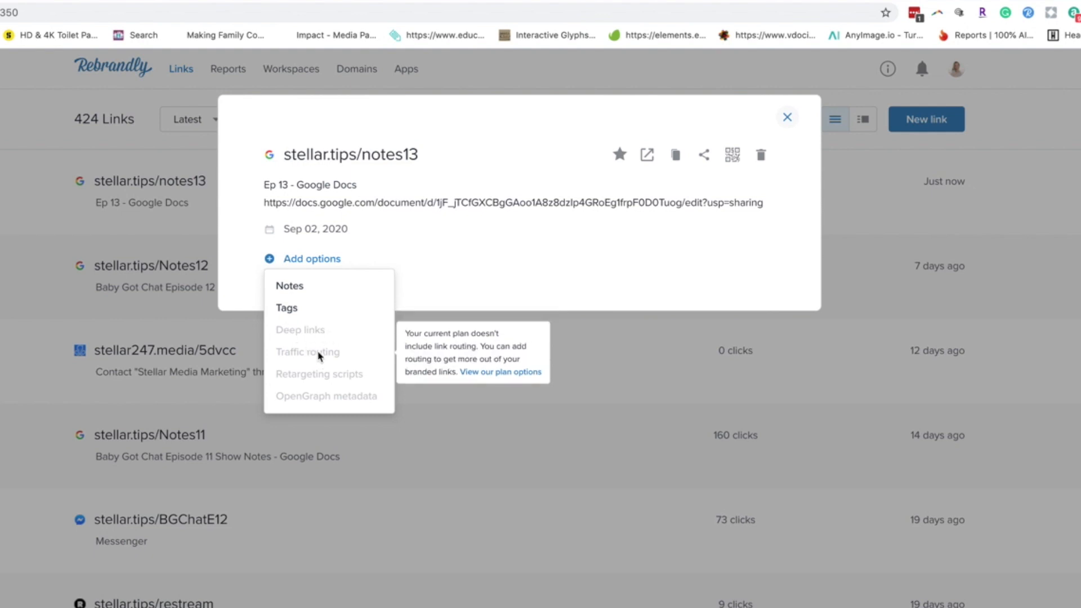
mouse_move(316, 323)
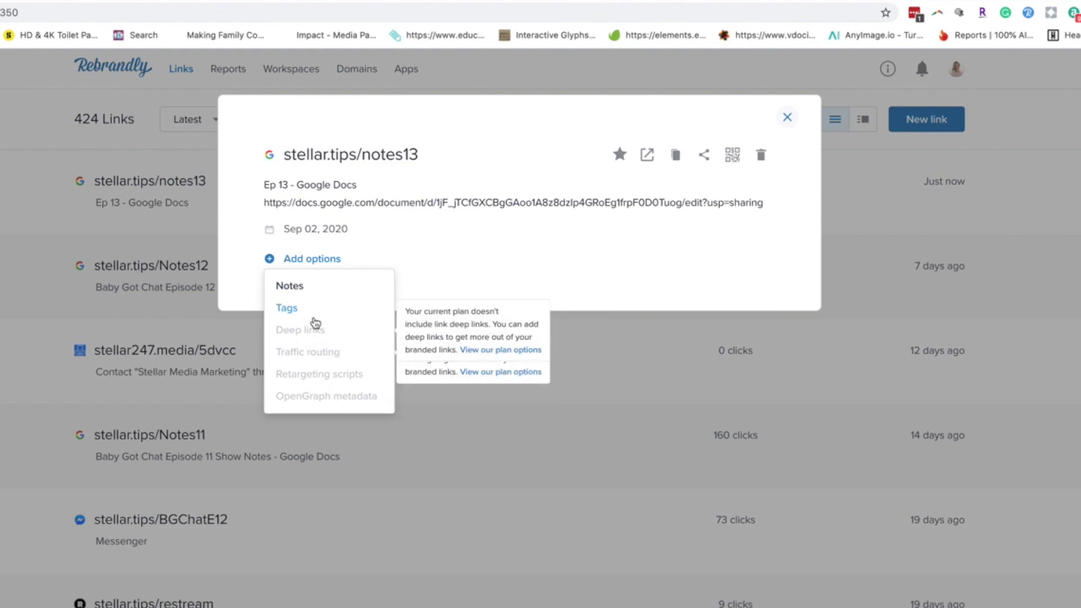
mouse_move(559, 251)
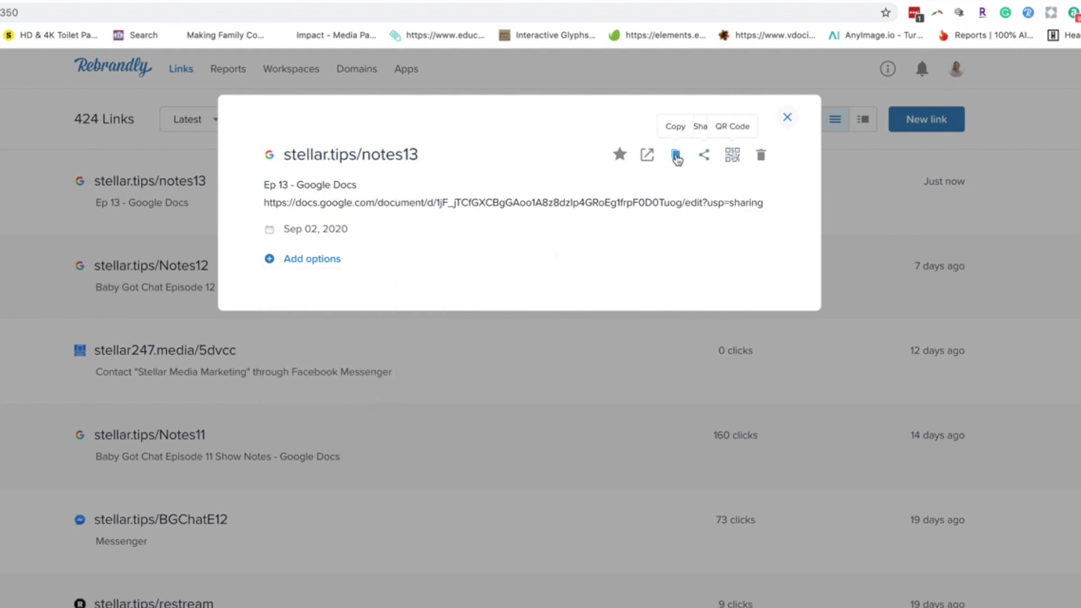
click(676, 154)
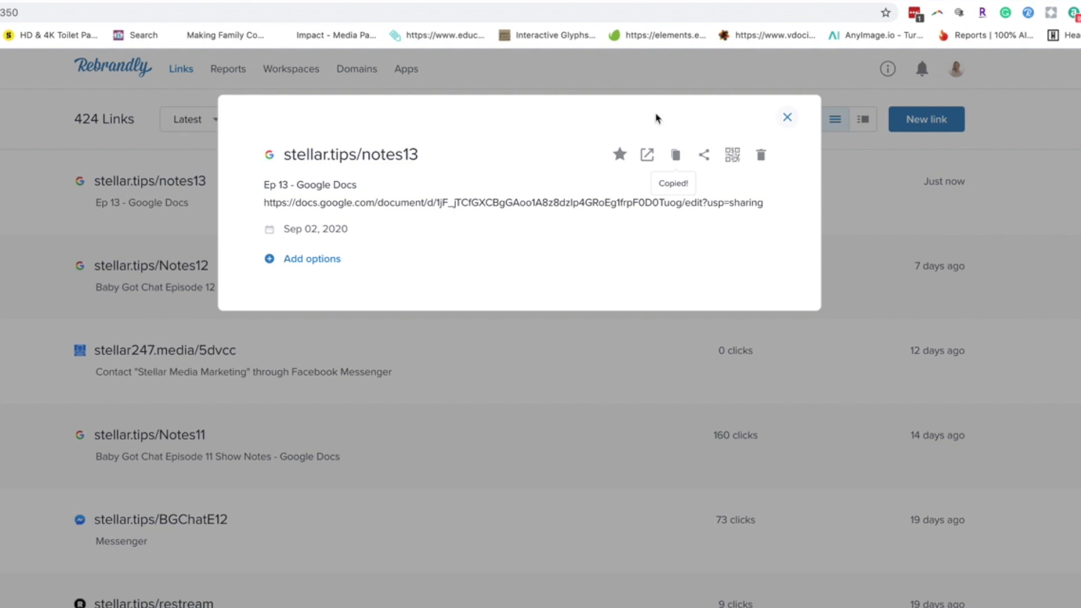
click(787, 116)
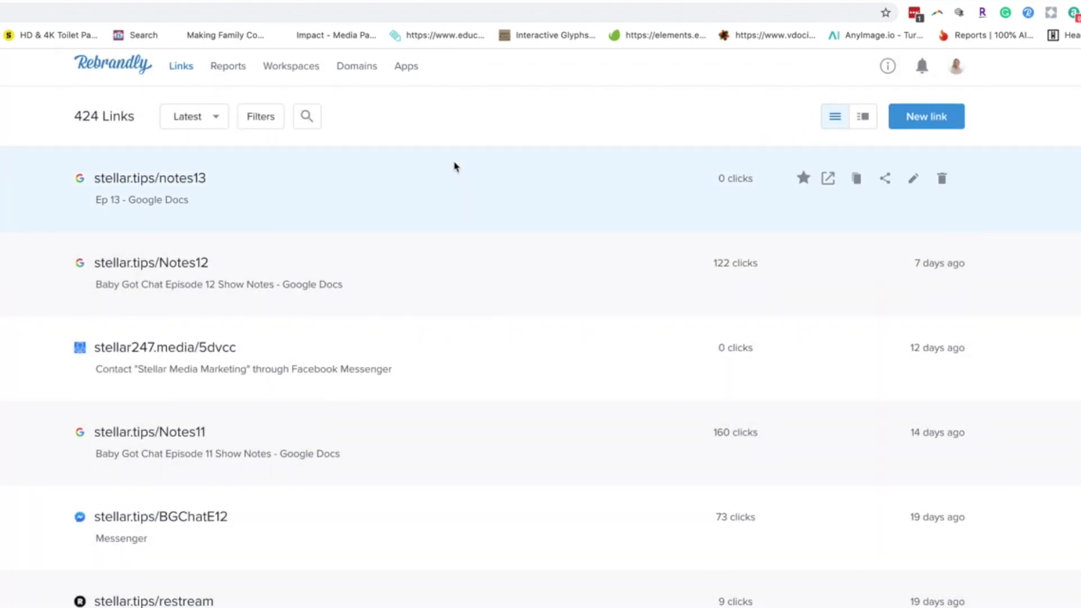
mouse_move(539, 553)
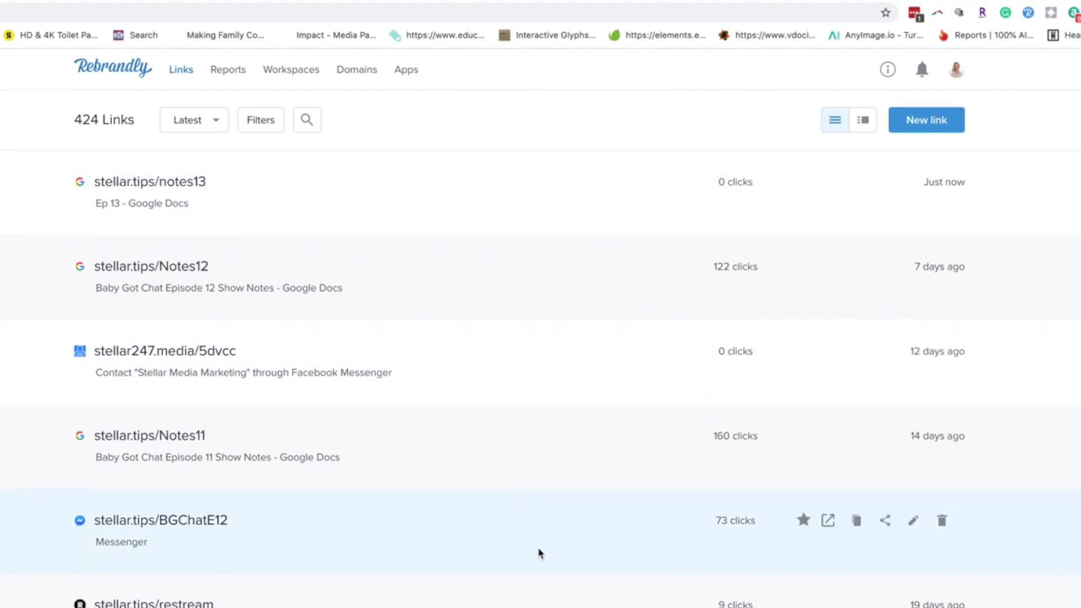
mouse_move(150, 434)
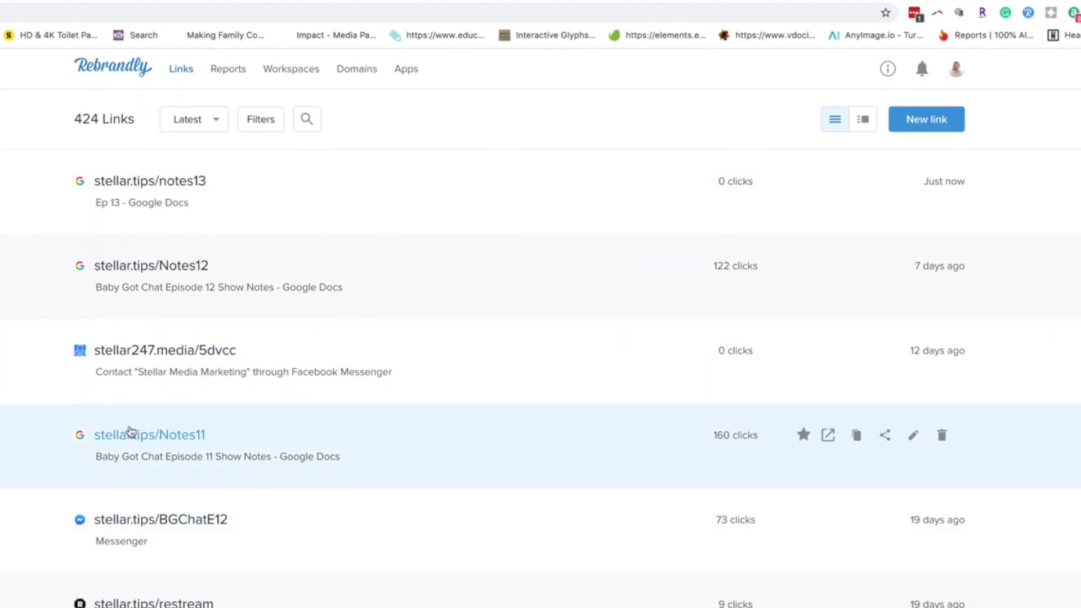
mouse_move(764, 445)
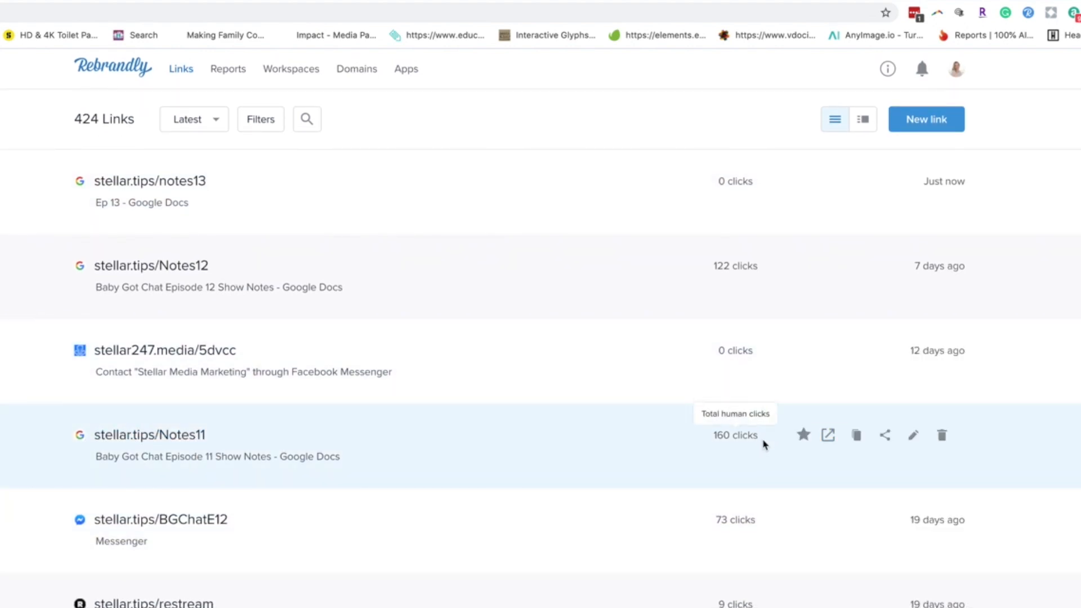
mouse_move(738, 444)
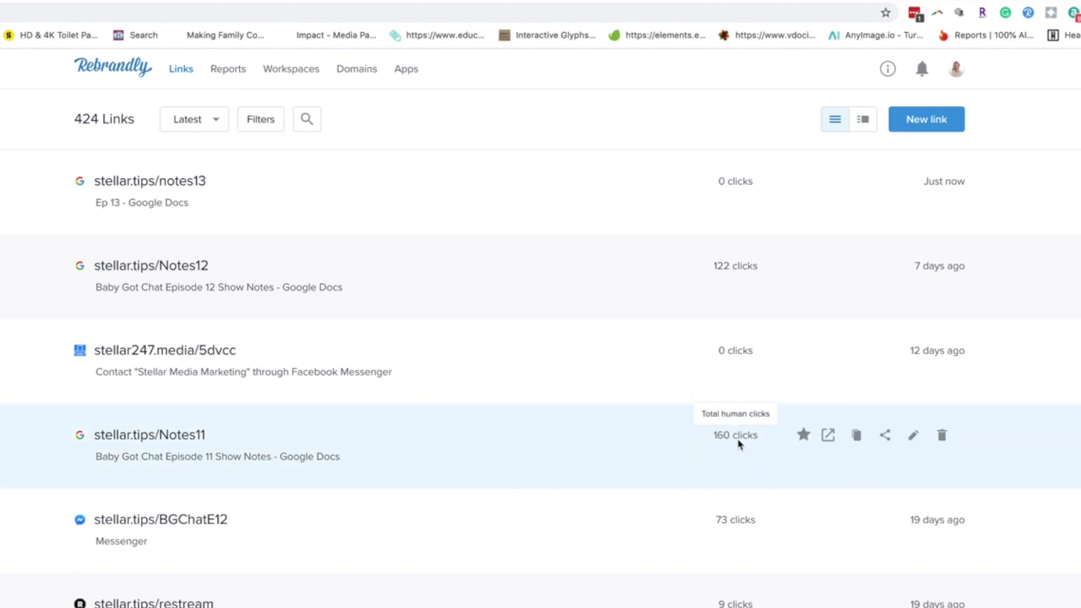
mouse_move(911, 435)
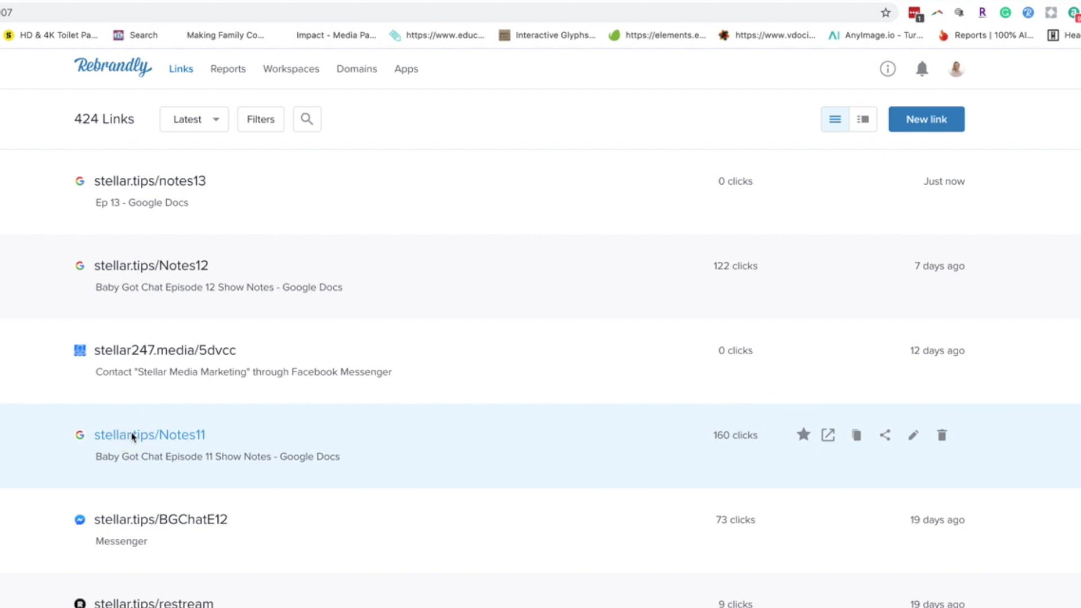
click(148, 435)
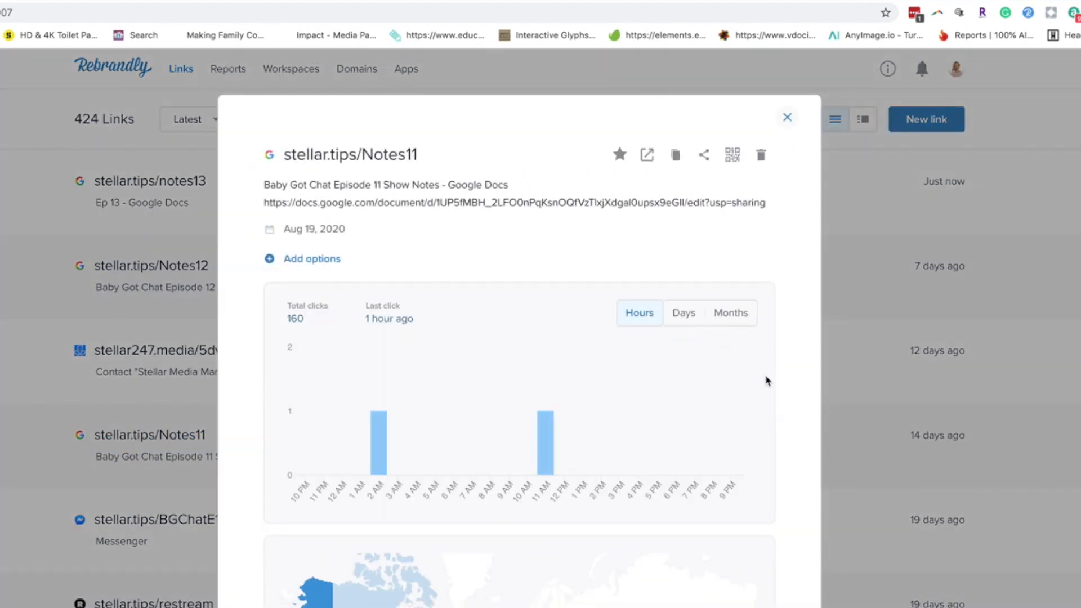
scroll(down, 3)
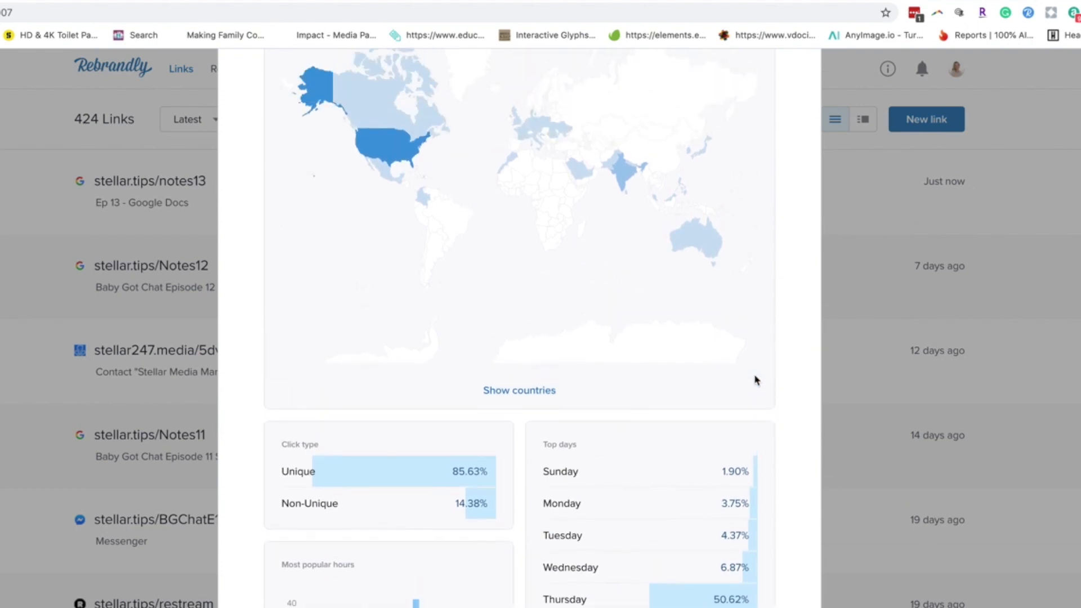
scroll(up, 3)
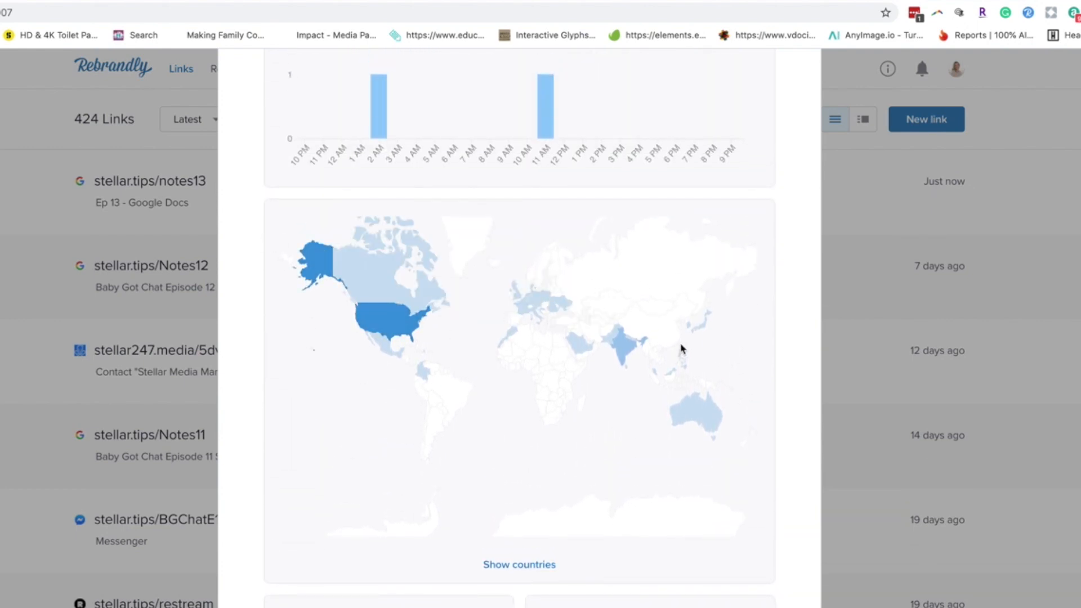
scroll(down, 3)
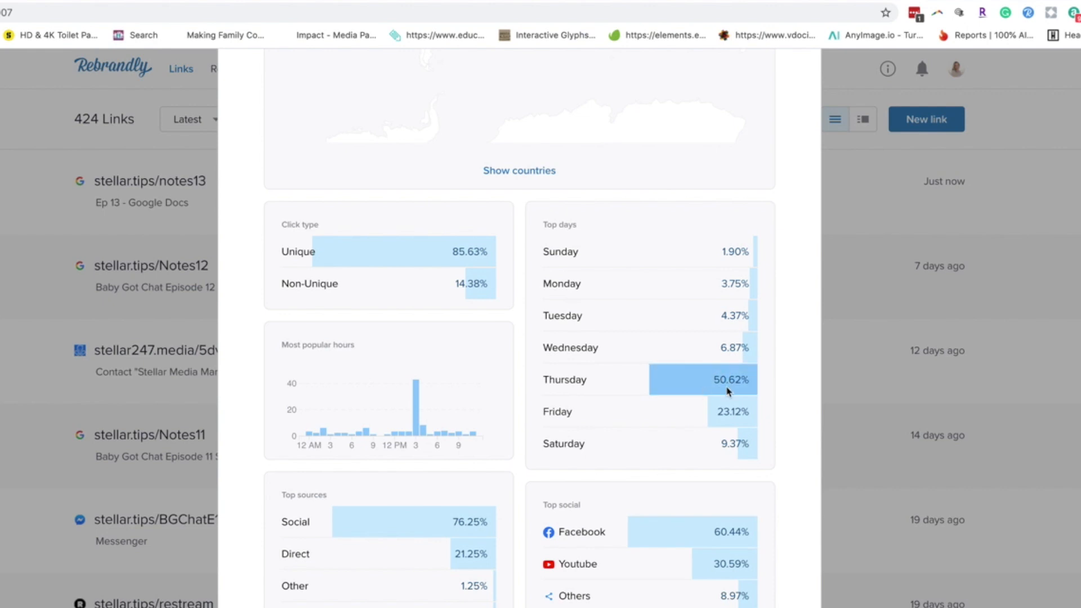
scroll(down, 3)
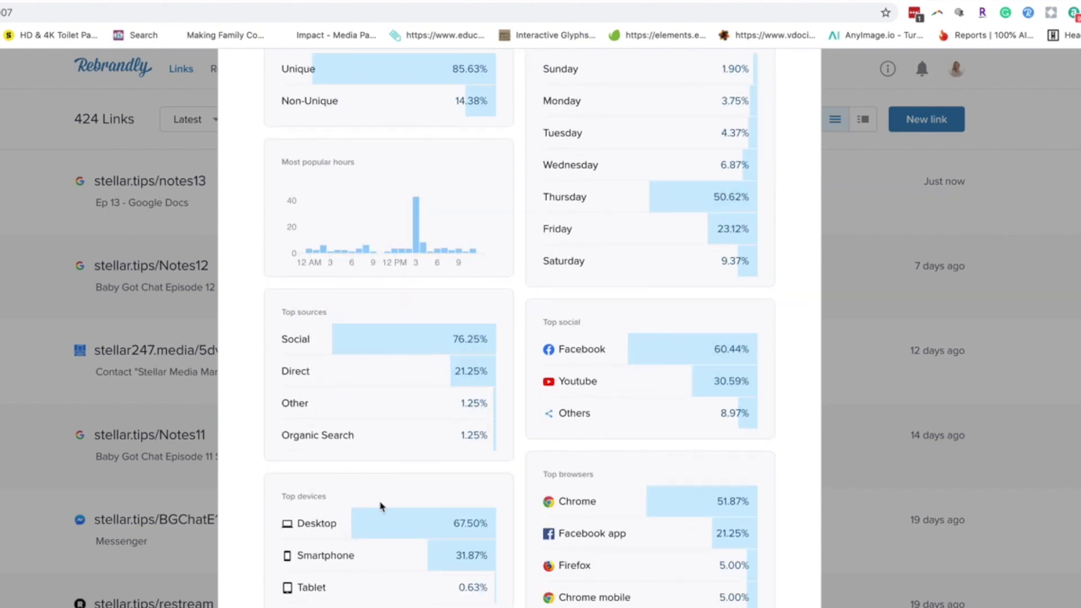
scroll(down, 3)
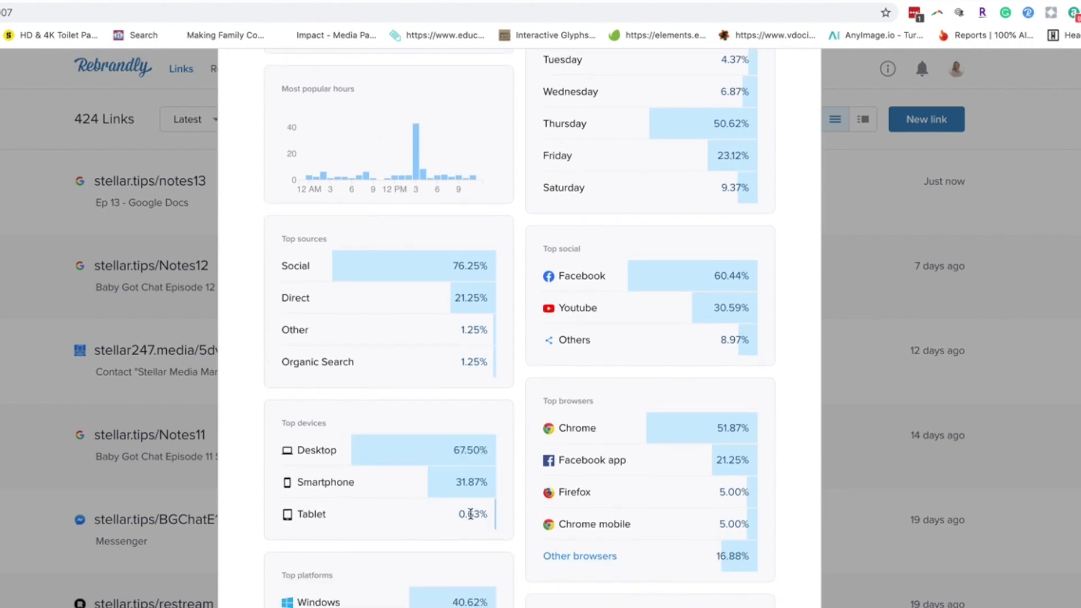
mouse_move(413, 520)
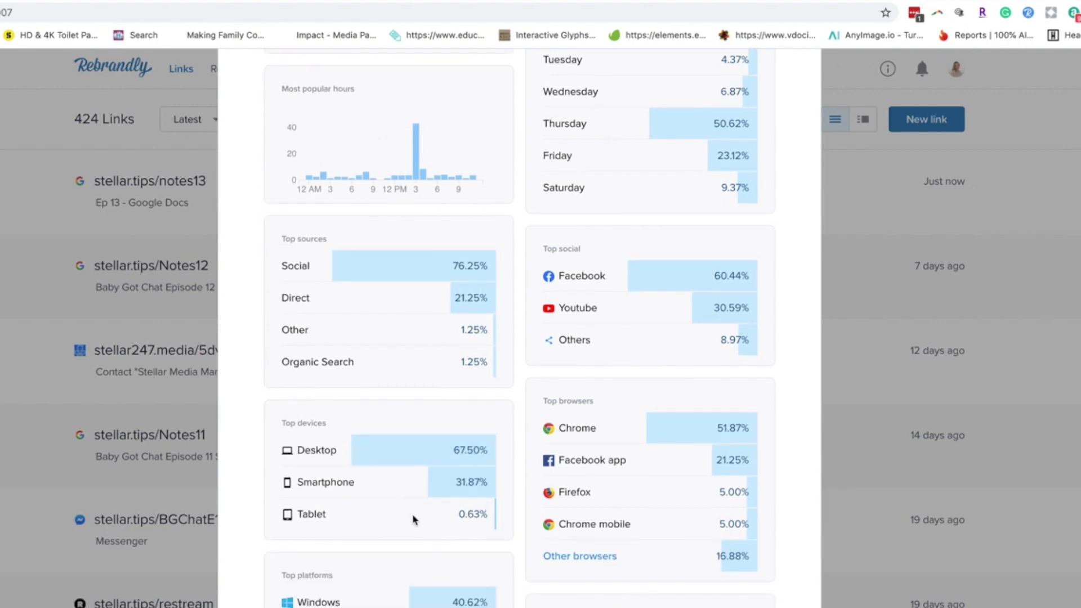
mouse_move(518, 558)
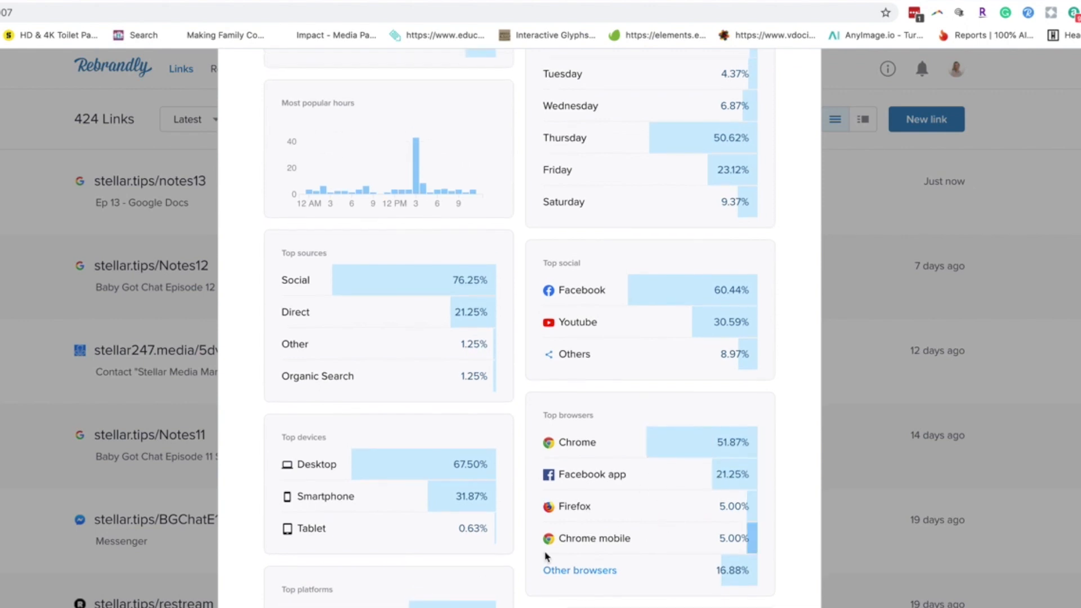
click(146, 435)
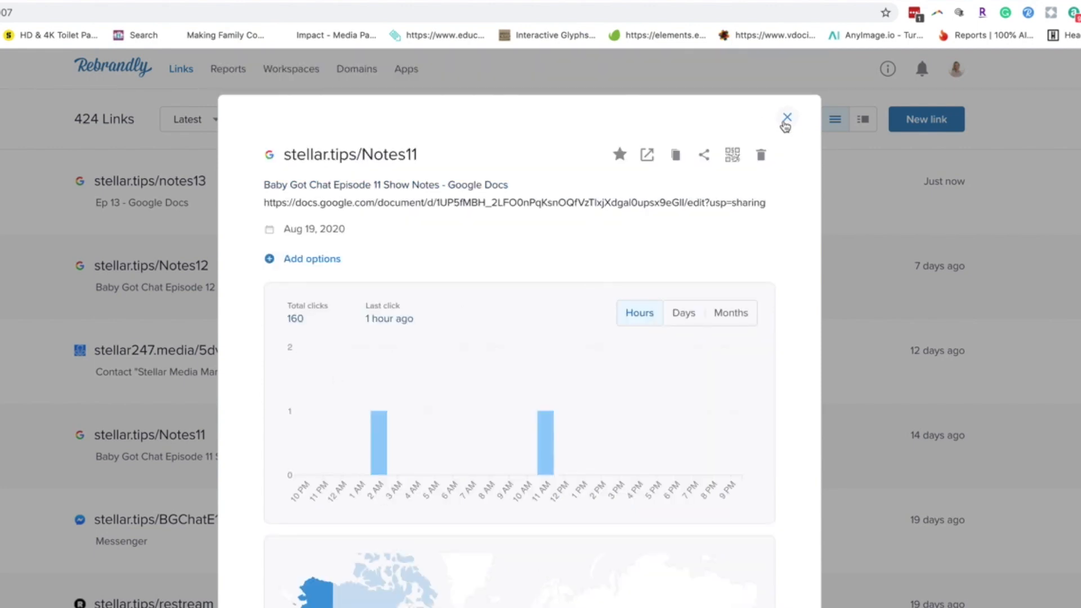
click(786, 117)
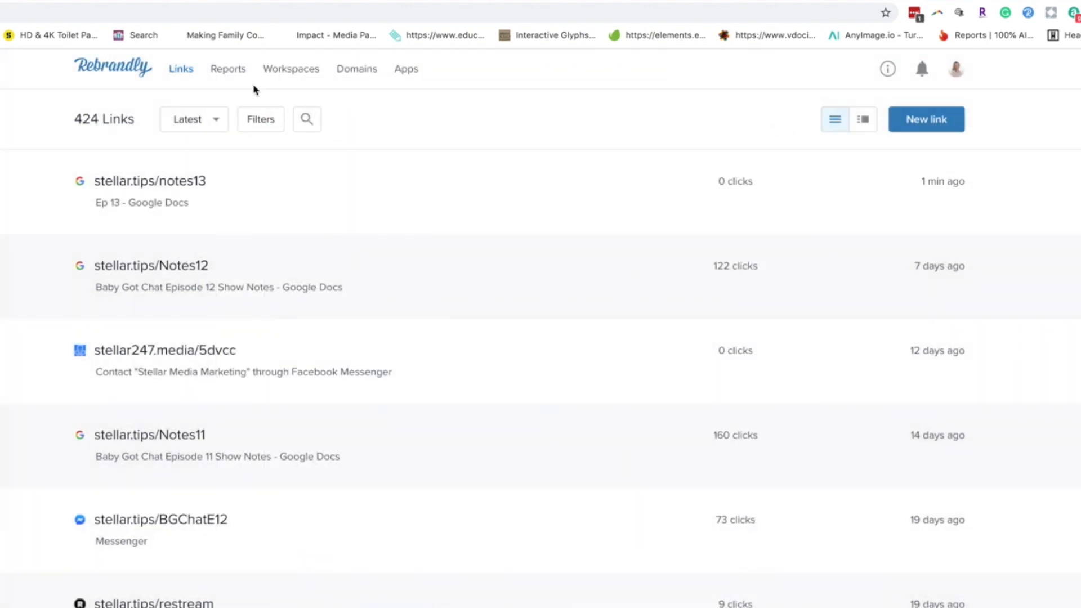
Step: Show the click report by domain for stellar.tips only, with its 12,013 clicks and hourly chart
click(227, 68)
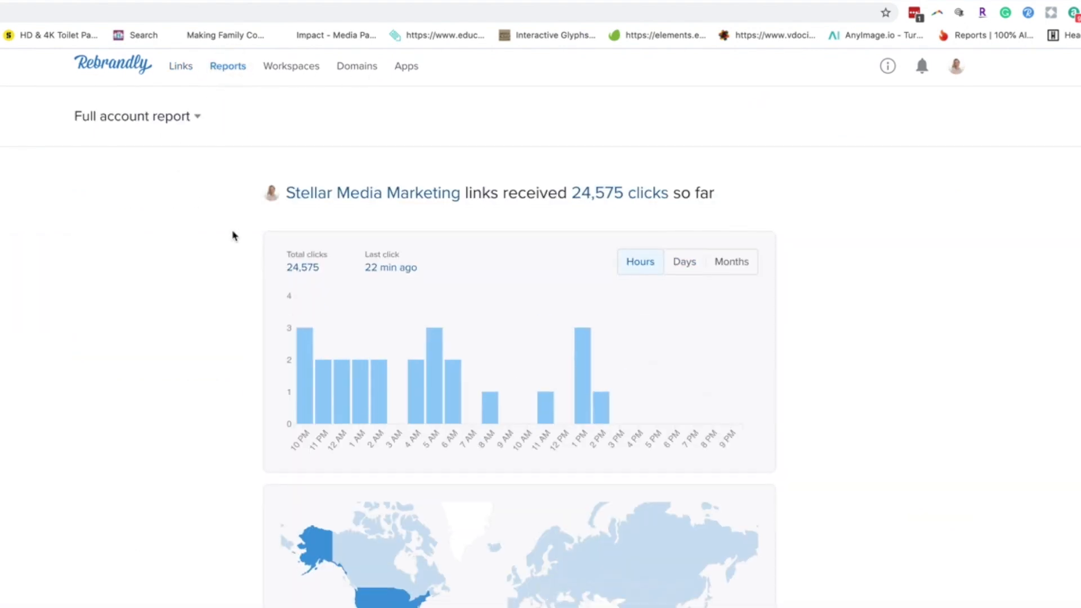
mouse_move(195, 104)
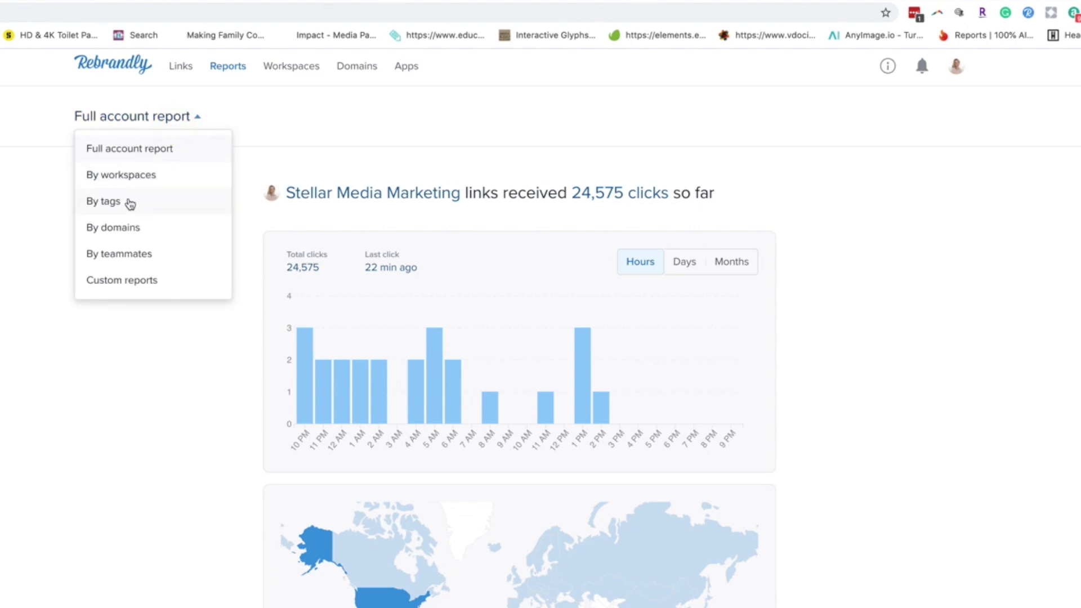
mouse_move(113, 228)
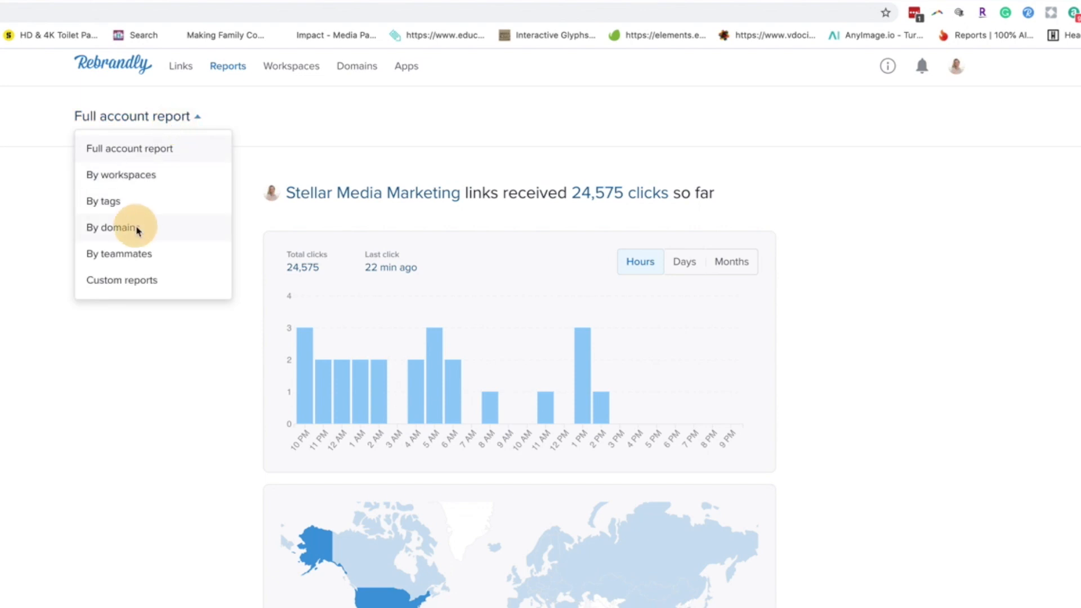
click(112, 228)
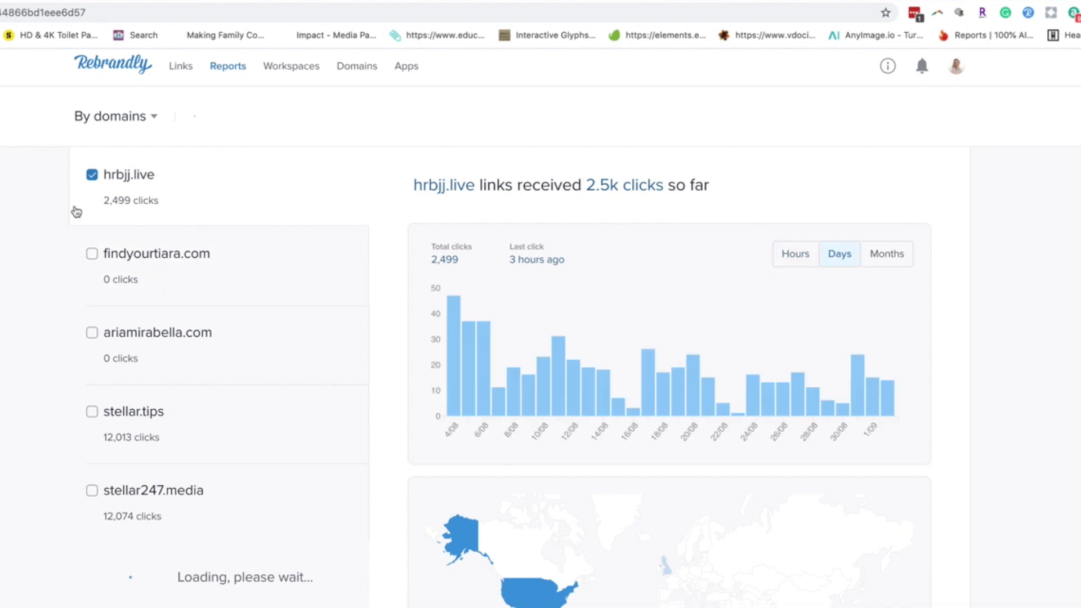
click(91, 174)
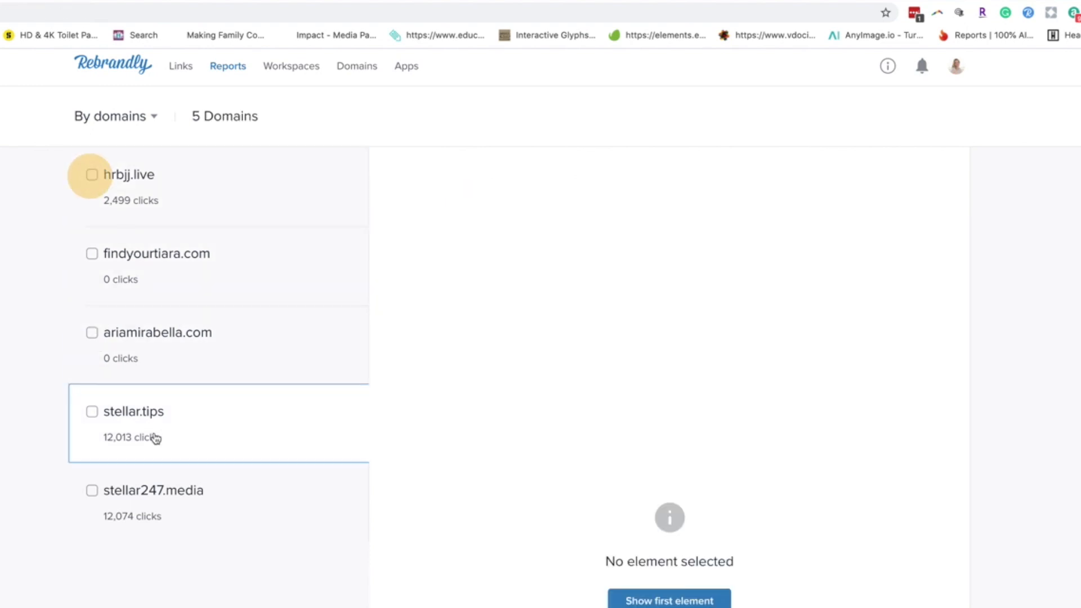
click(91, 411)
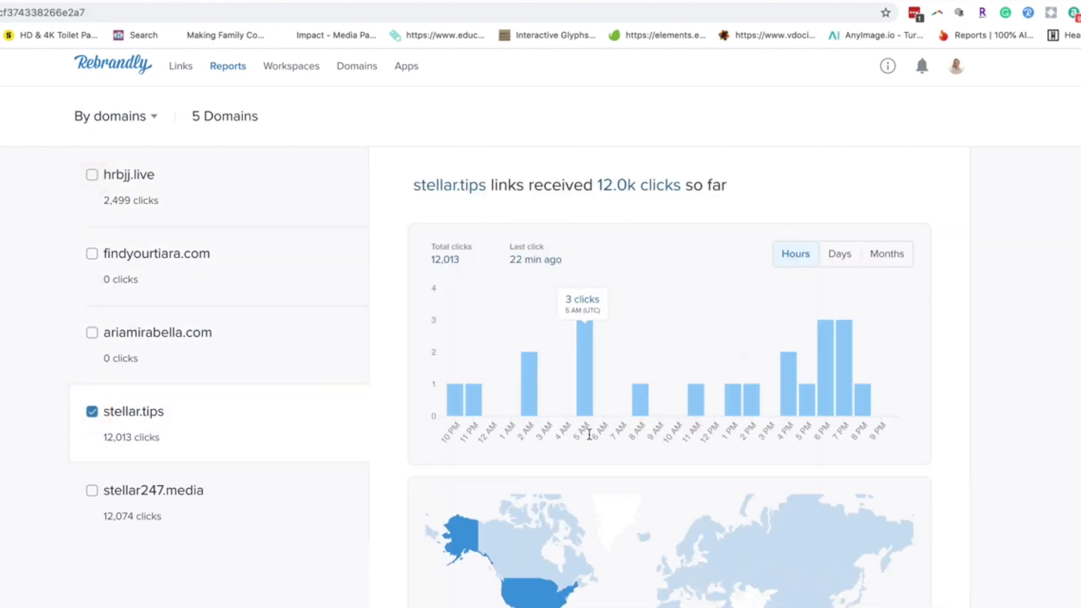
scroll(down, 3)
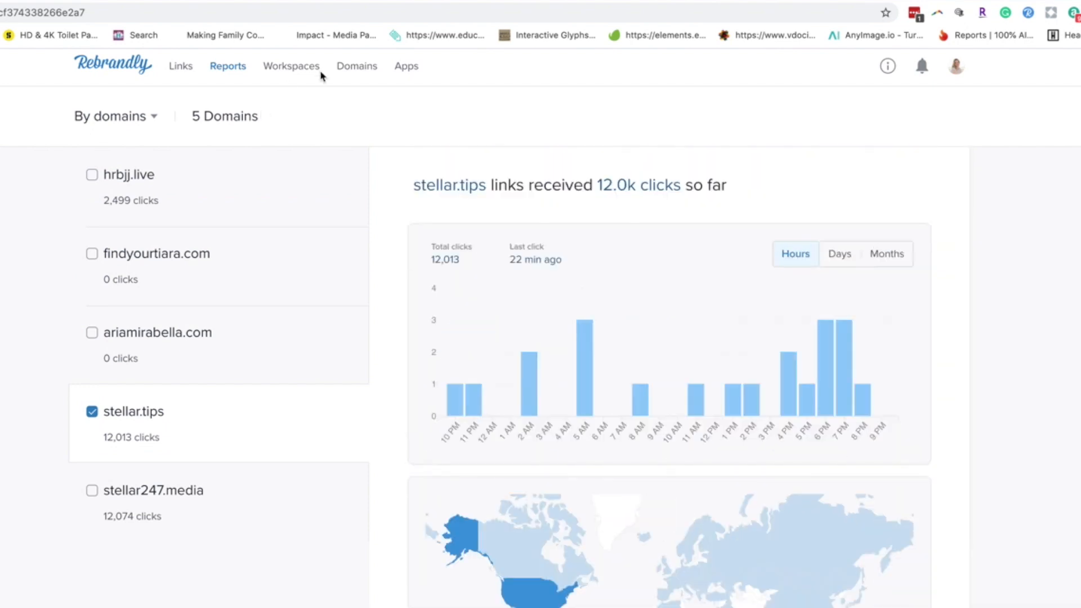
Step: View the Domains list showing the account's five domains with type and renewal dates
click(357, 68)
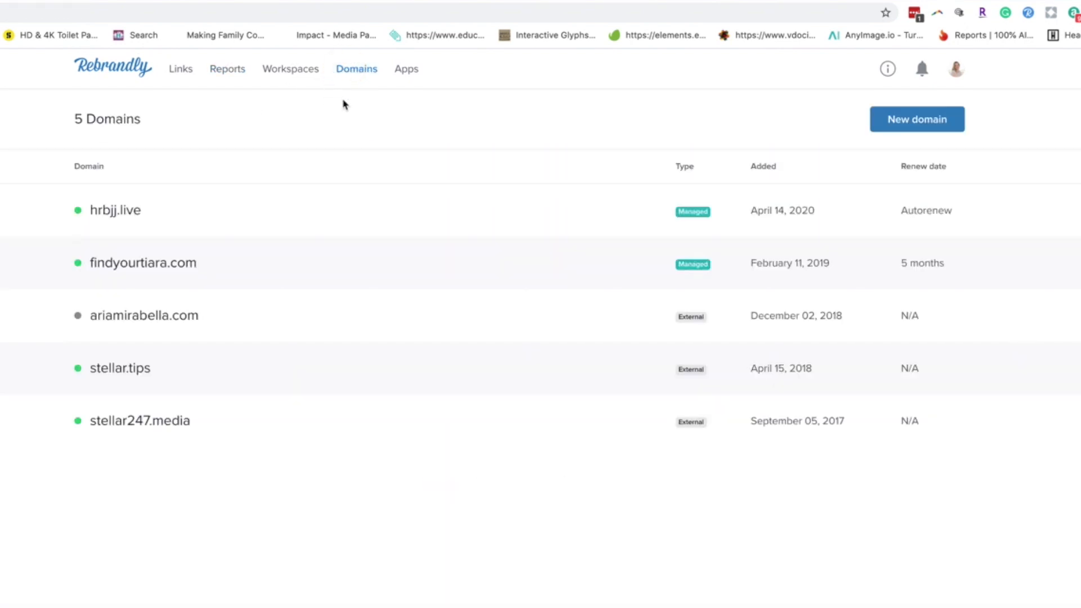
mouse_move(107, 210)
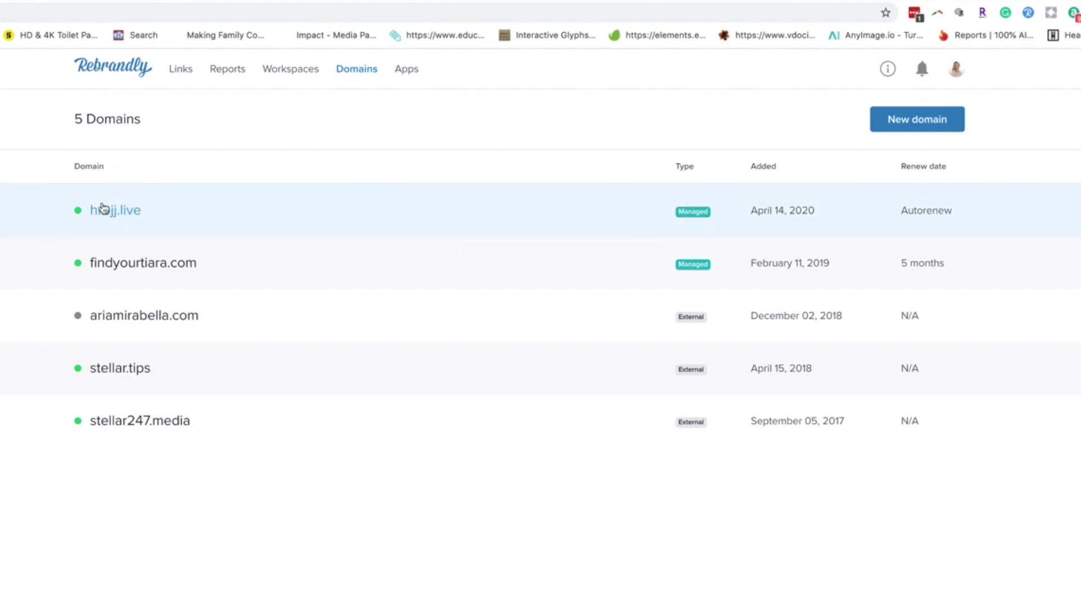
mouse_move(520, 172)
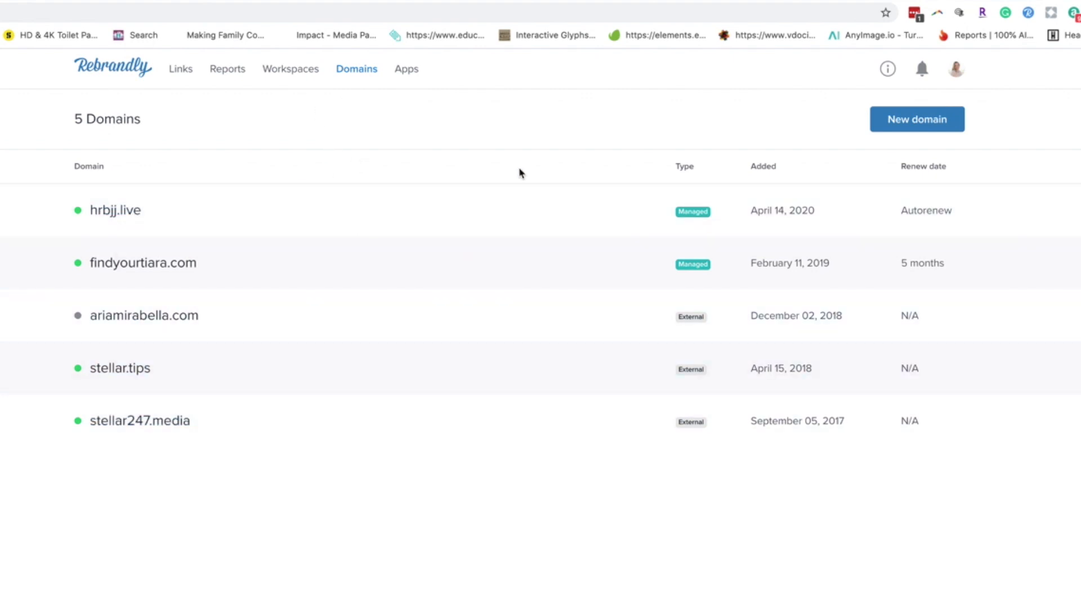
mouse_move(459, 262)
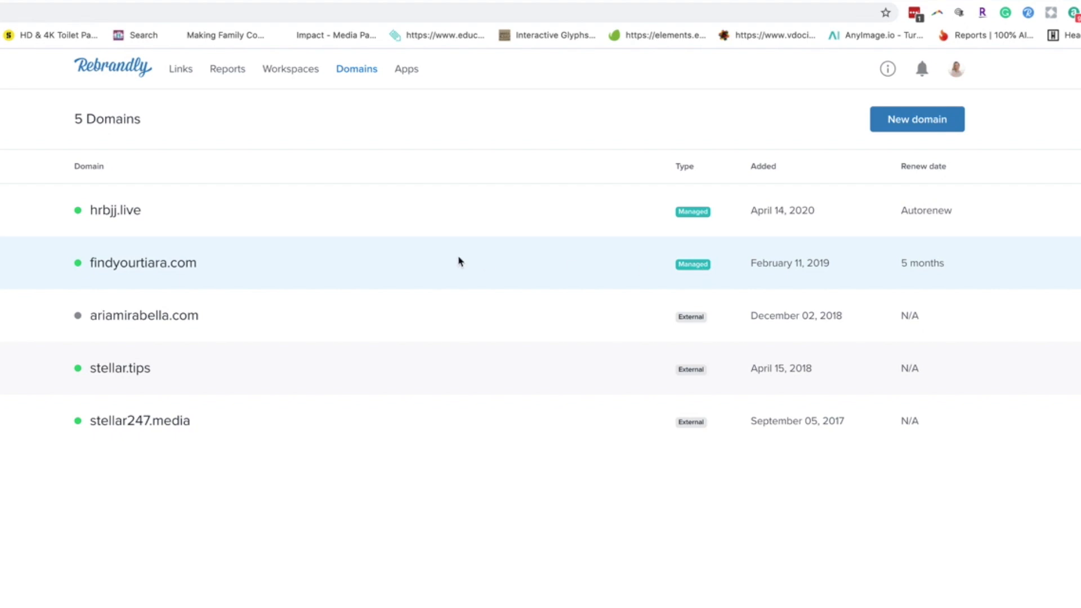
mouse_move(499, 220)
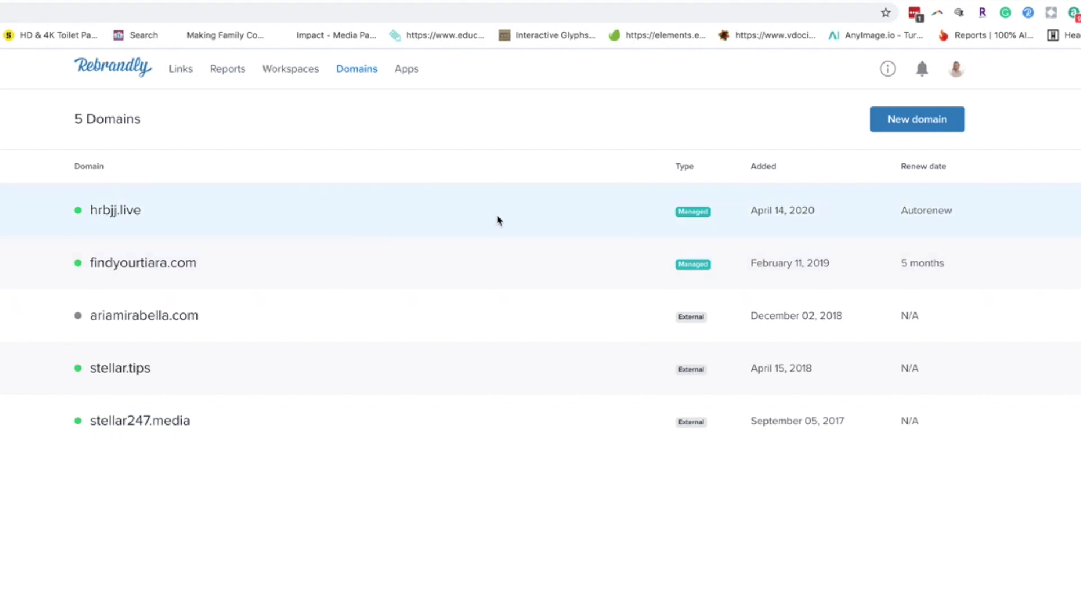
mouse_move(112, 382)
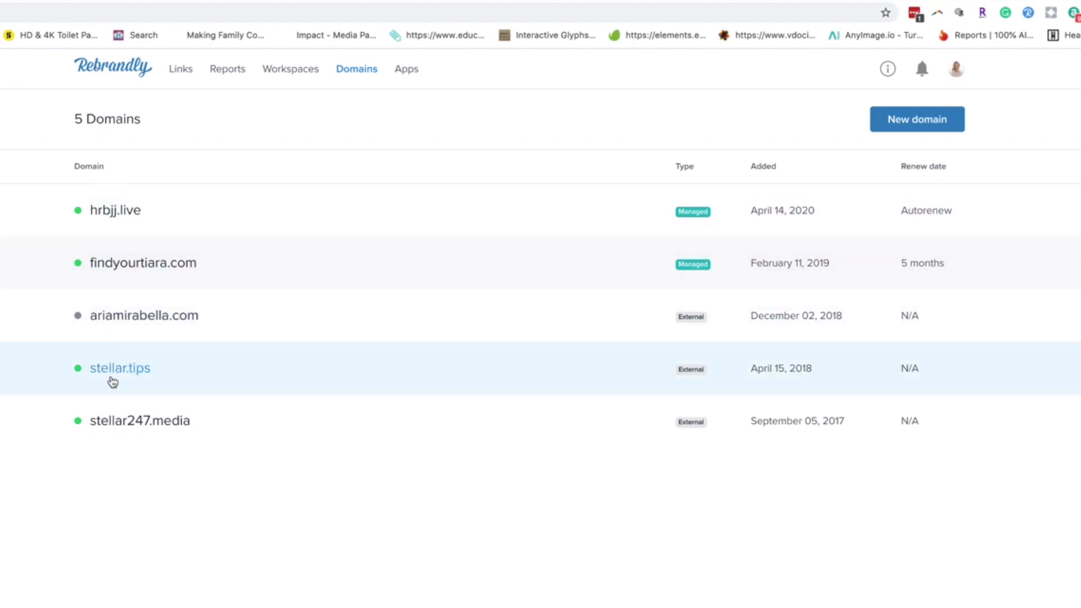
mouse_move(689, 338)
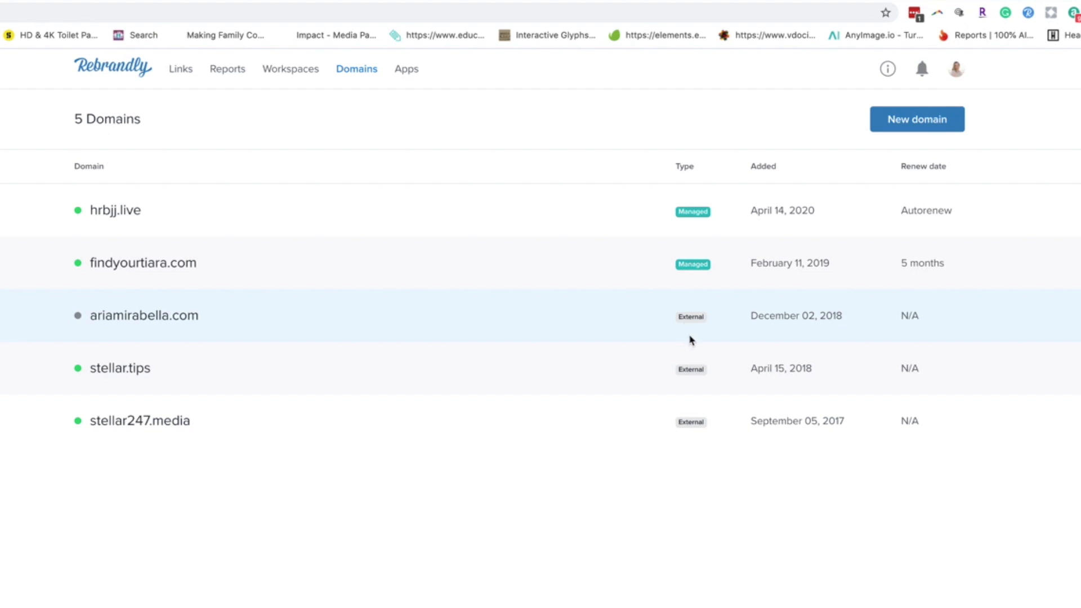
mouse_move(910, 116)
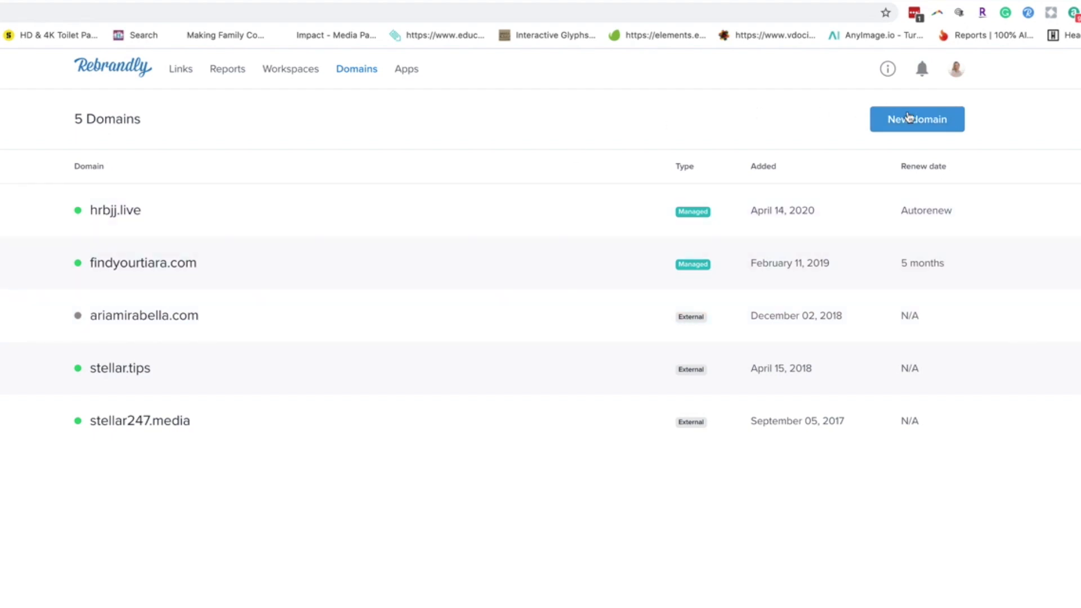
Step: Start adding a new domain and accept the extra $5/month domain charge
click(917, 118)
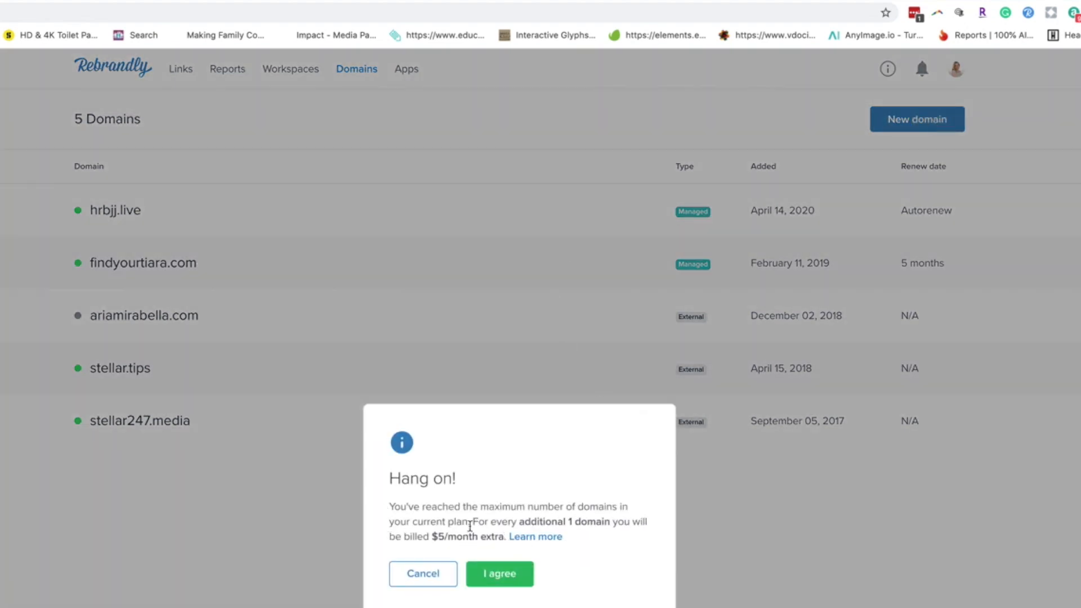
mouse_move(575, 474)
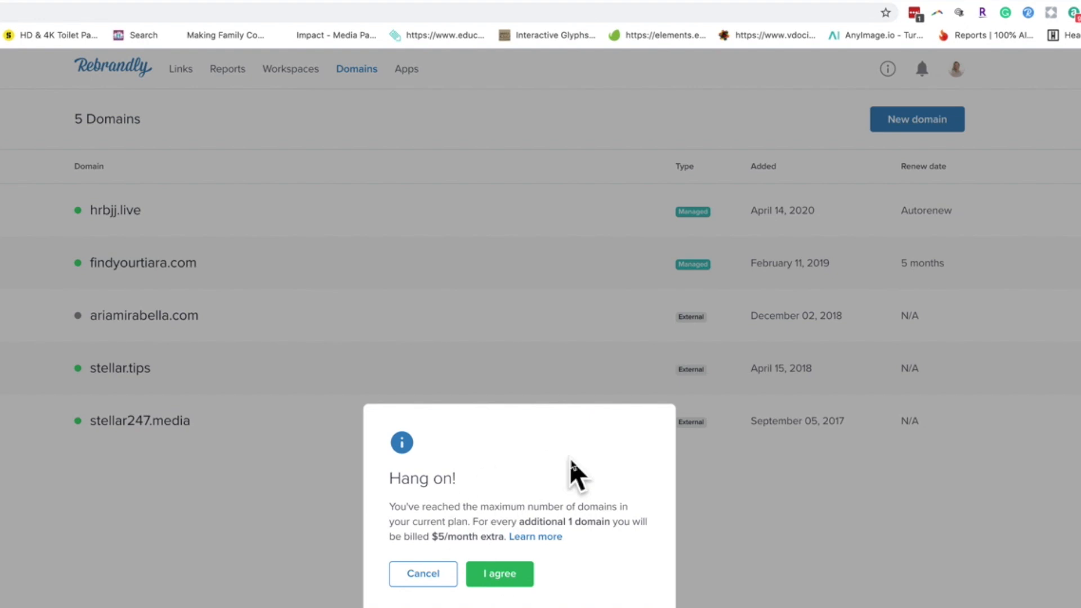
mouse_move(426, 399)
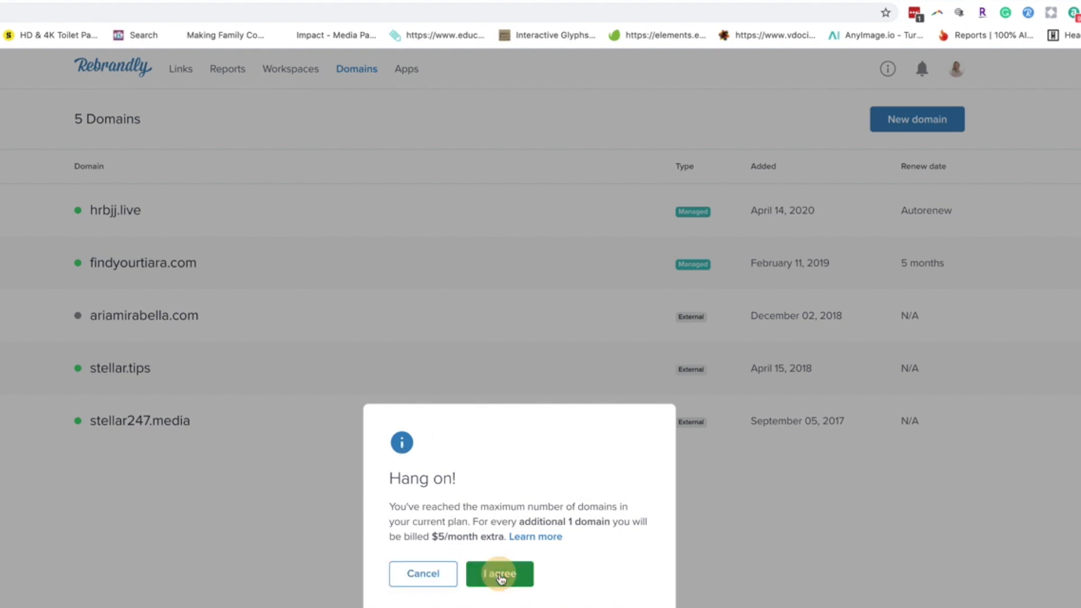
click(499, 573)
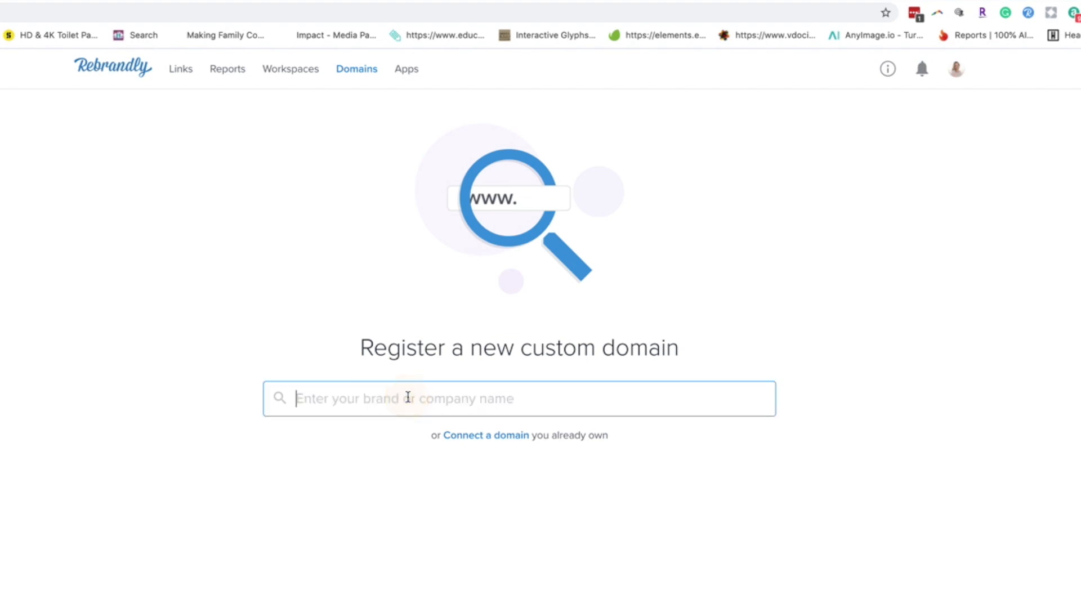
Step: Search domain availability for knm, finding knm.com unavailable and knm.link at $4
text(kelly)
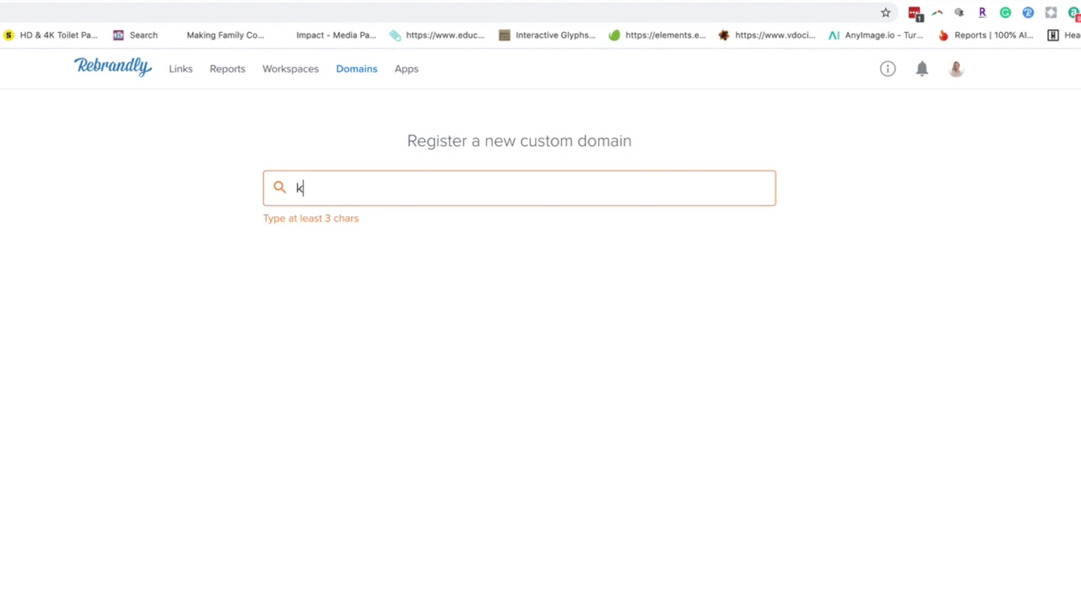
text(nm)
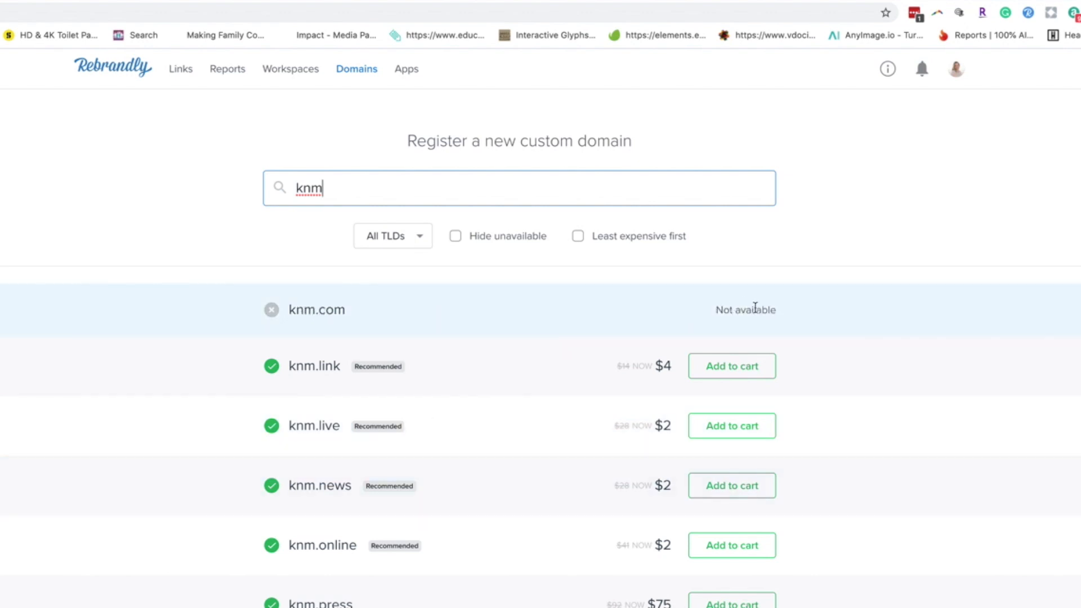
mouse_move(608, 497)
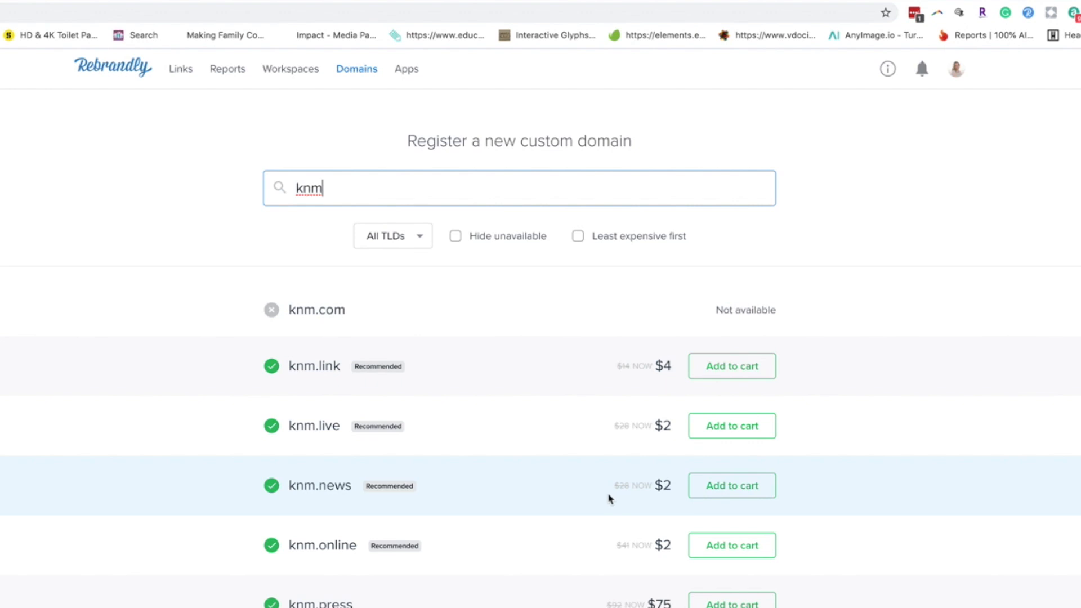
scroll(down, 3)
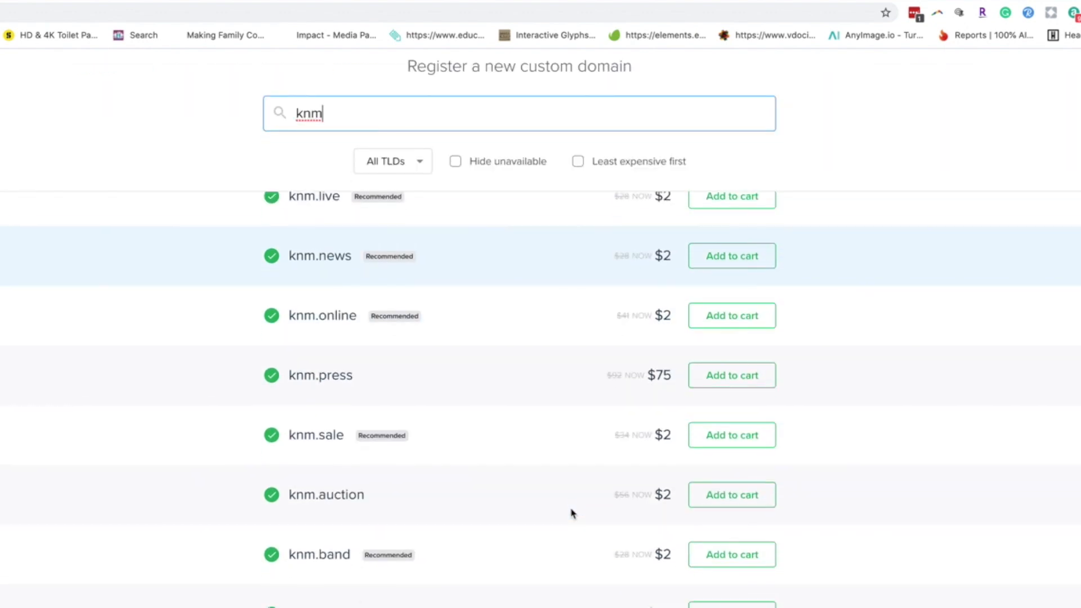
scroll(up, 3)
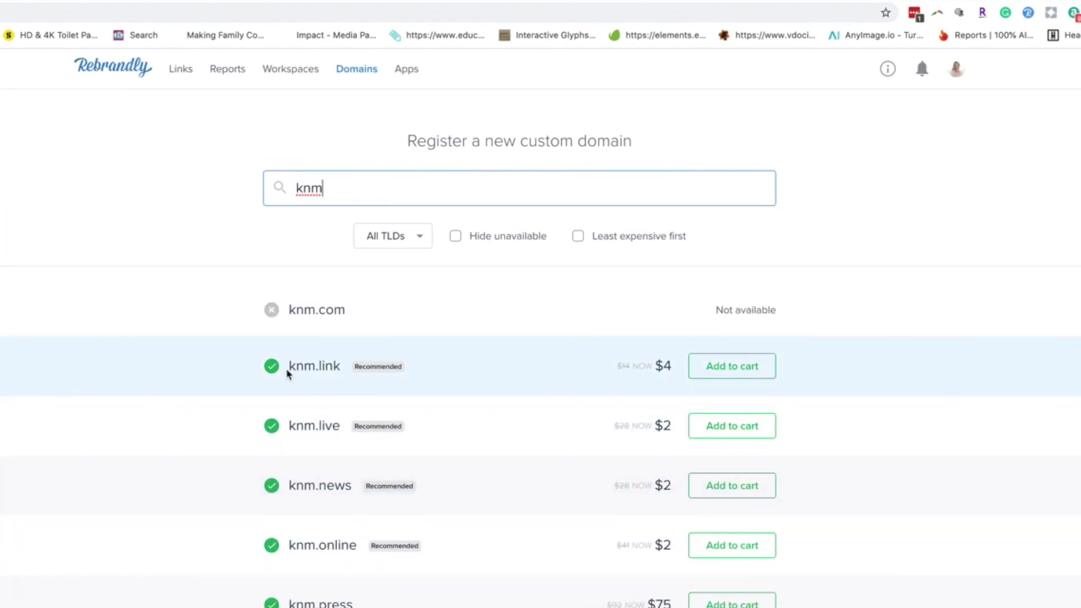
mouse_move(444, 365)
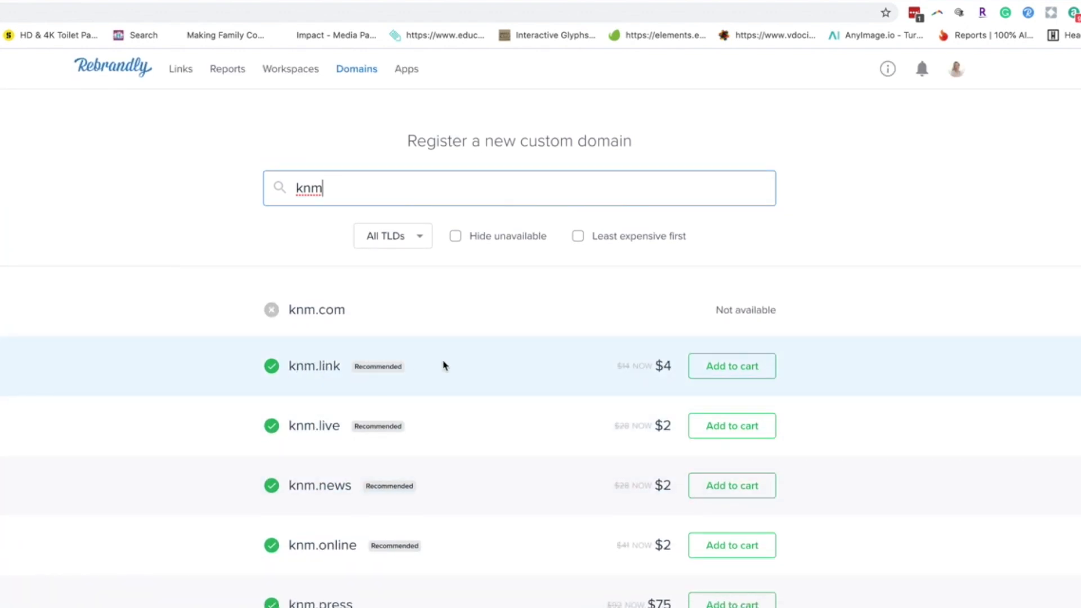
mouse_move(666, 426)
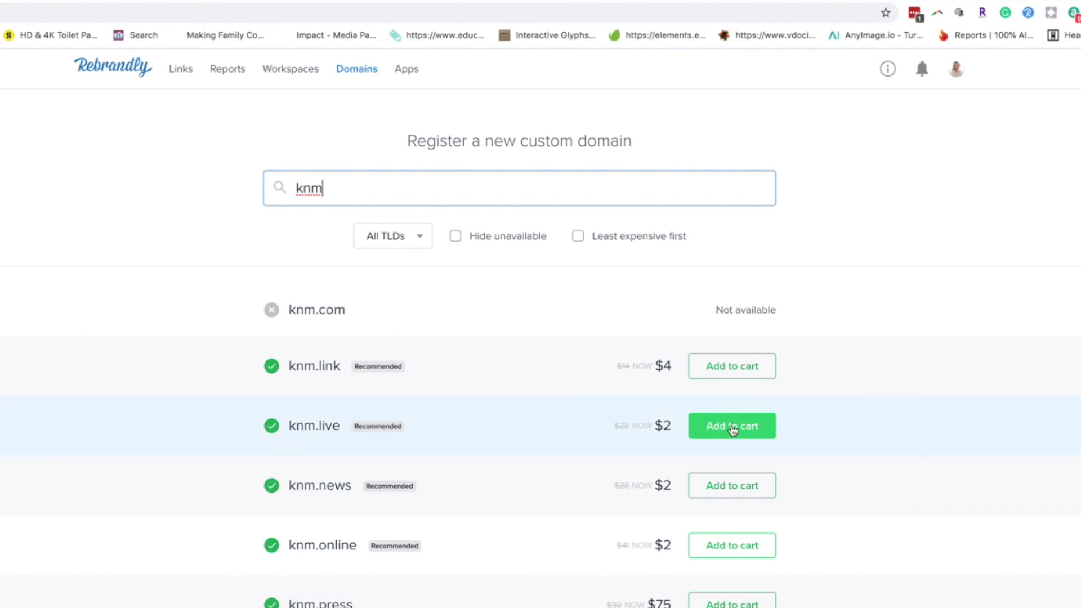
mouse_move(473, 514)
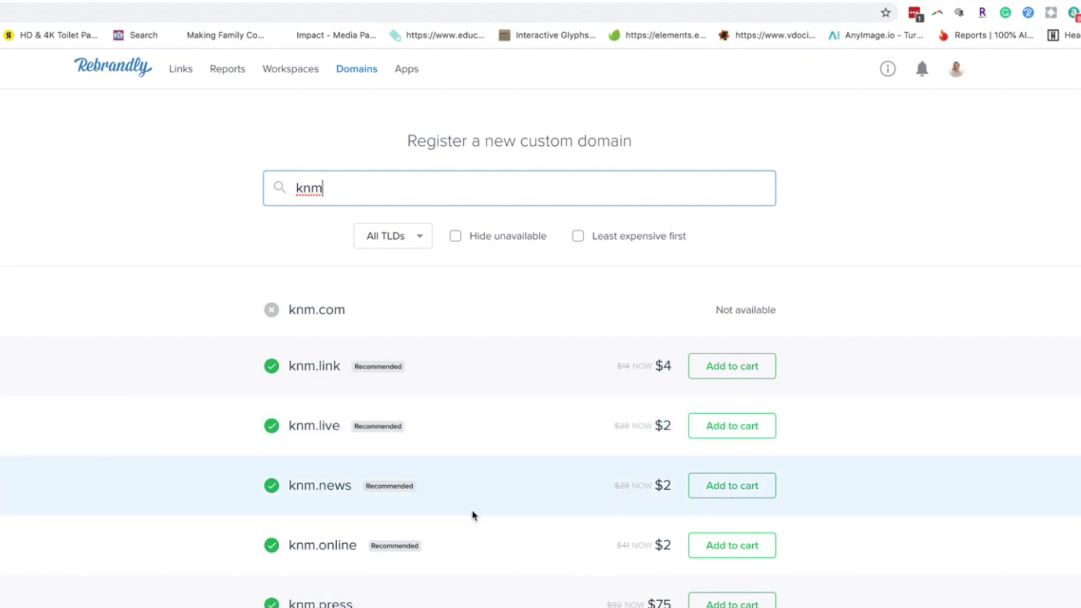
scroll(down, 3)
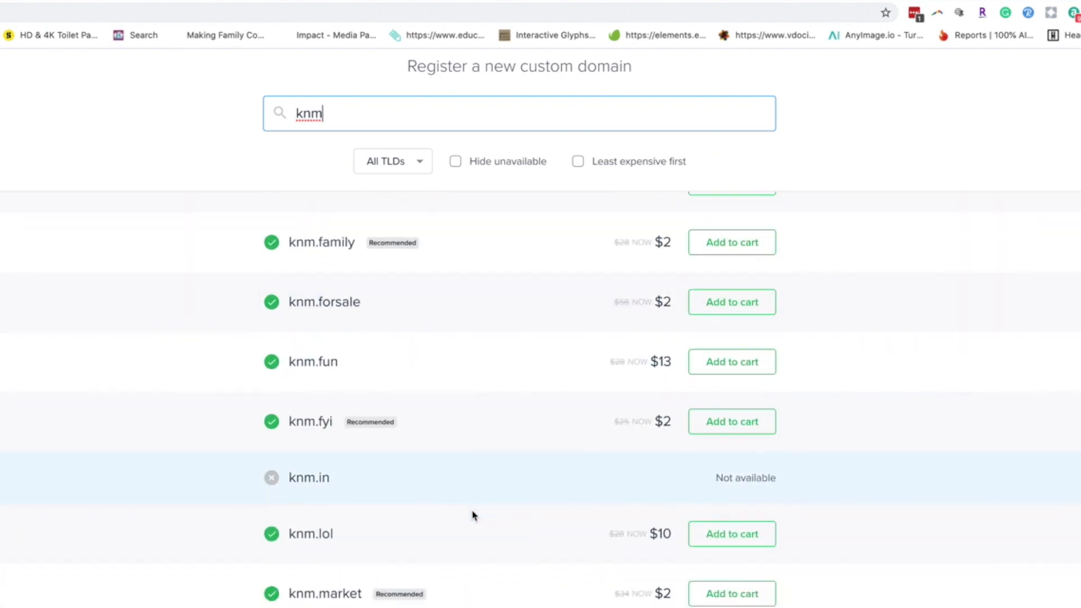
scroll(up, 3)
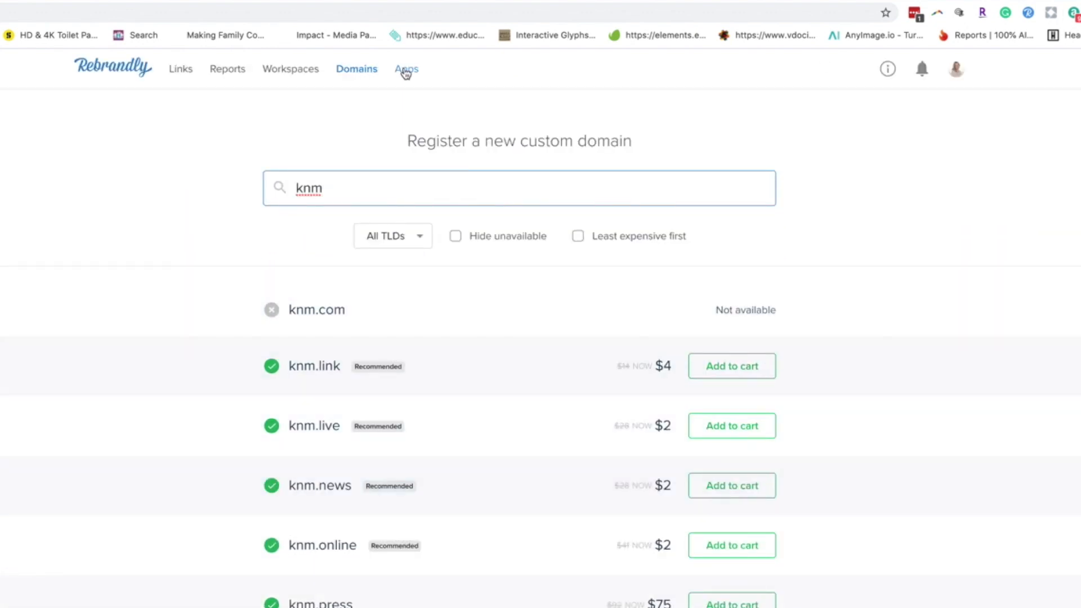
Step: View the Apps catalogue listing browser extensions and link management apps
click(405, 69)
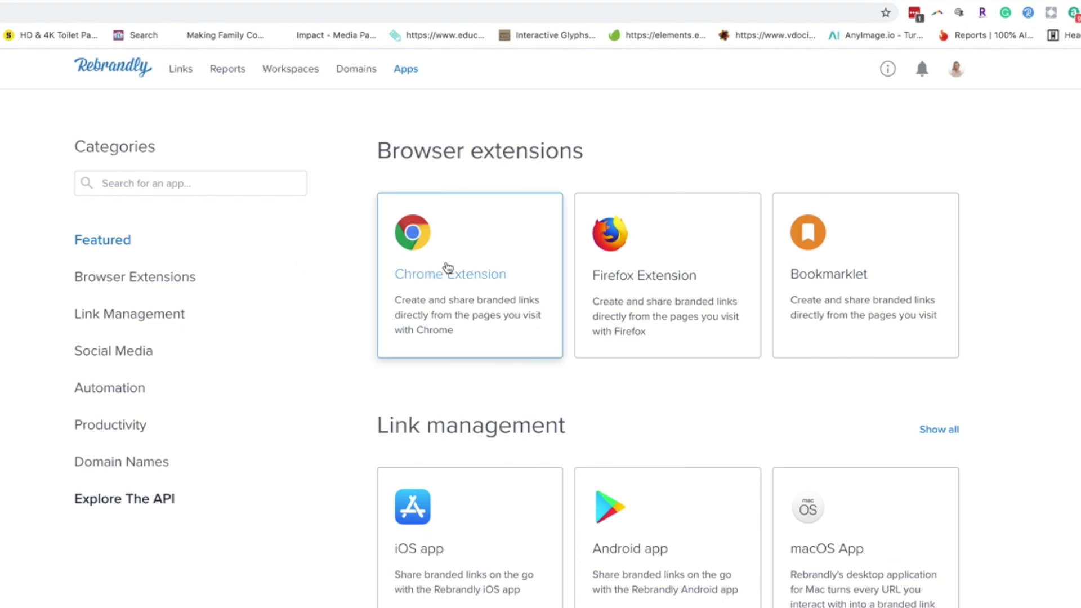
mouse_move(1033, 17)
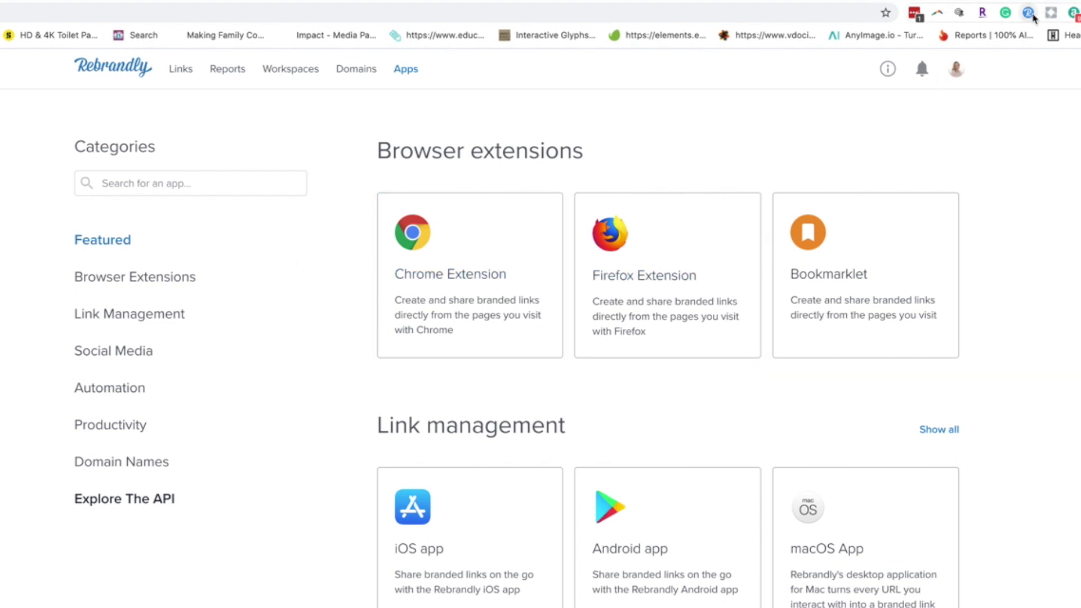